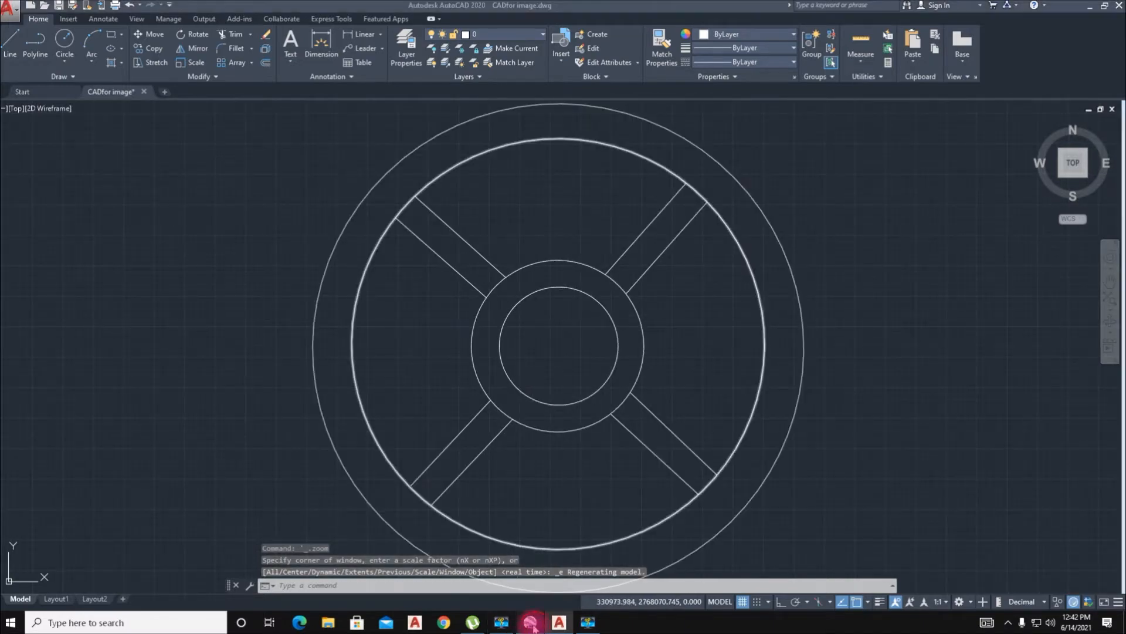
Step: Zoom the roundabout drawing and enter AP to show the APPLOAD suggestions
click(530, 622)
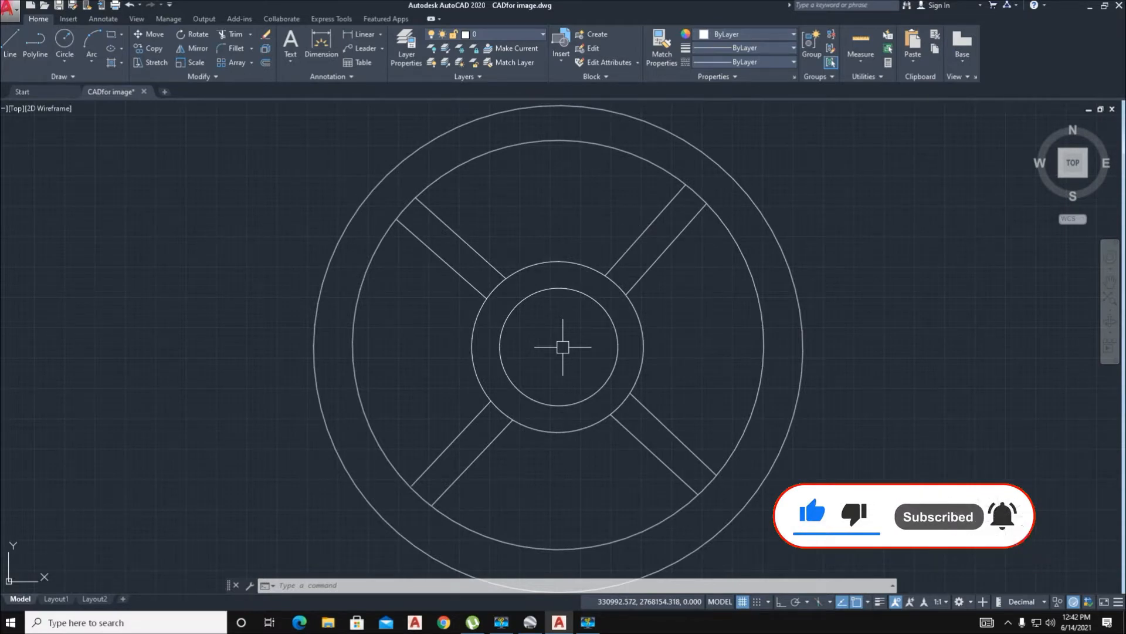
text(Ap)
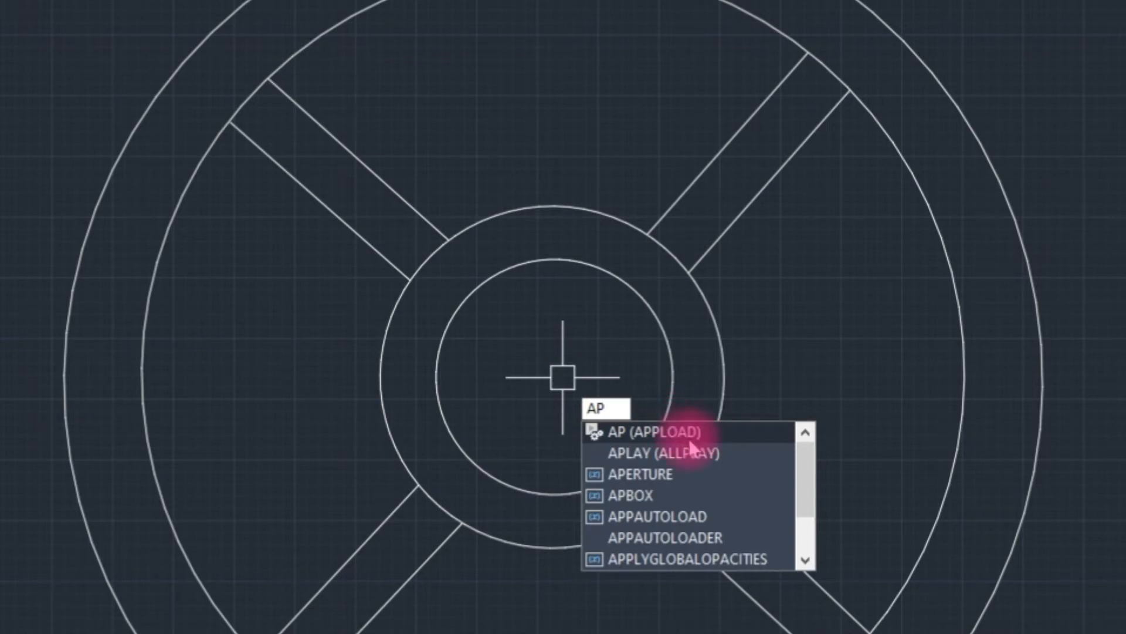
mouse_move(653, 432)
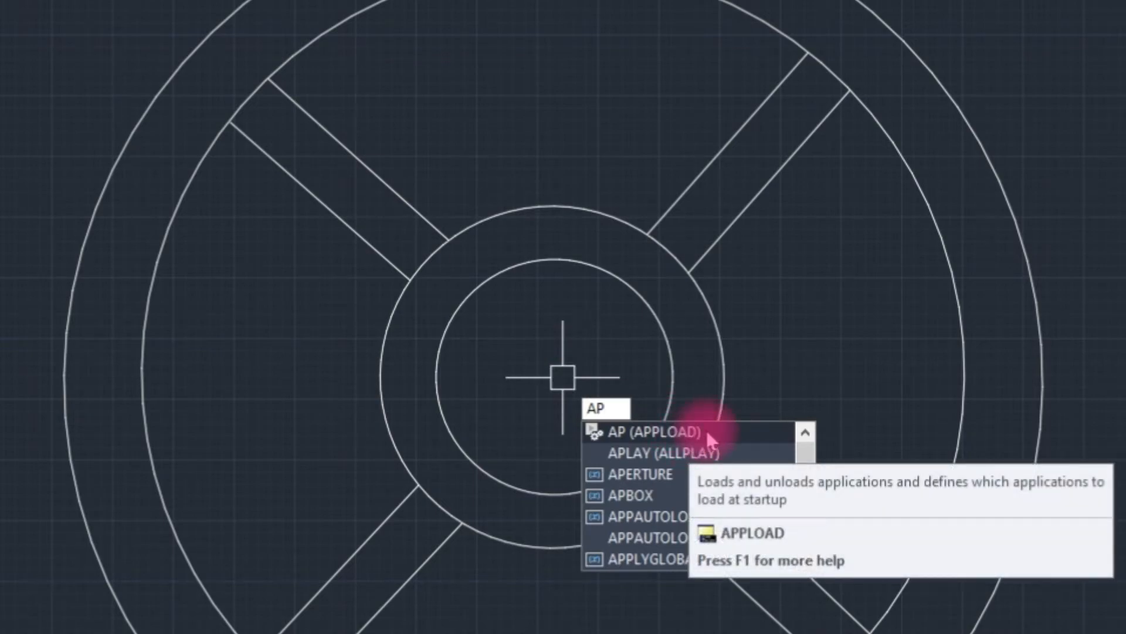
Step: Load irt.VLX through APPLOAD, allowing it to load once
click(650, 432)
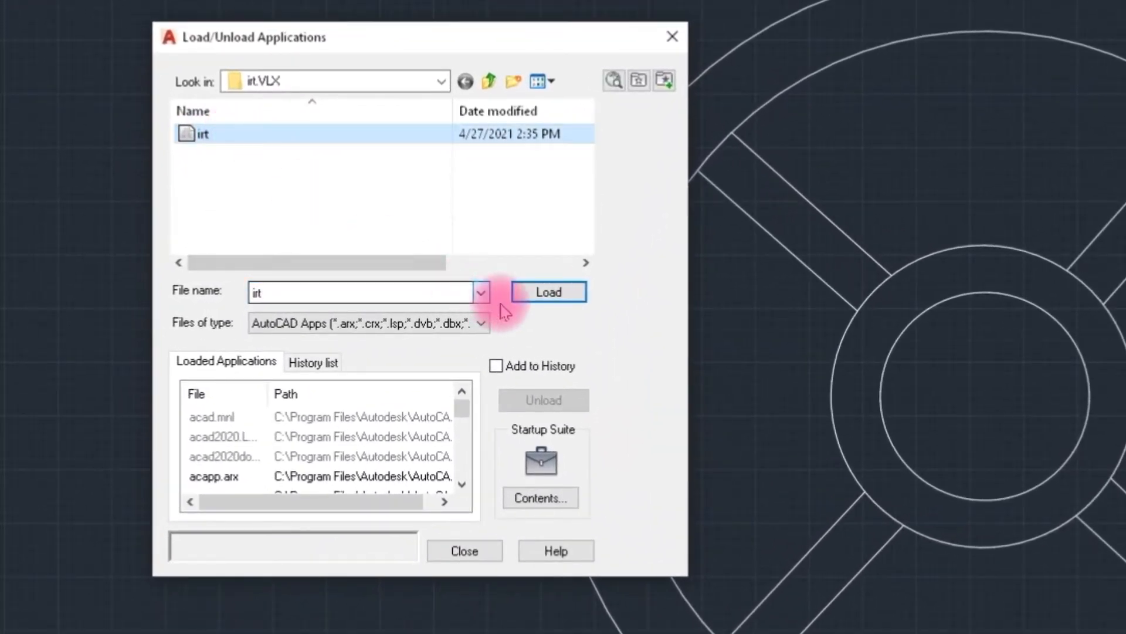
click(548, 291)
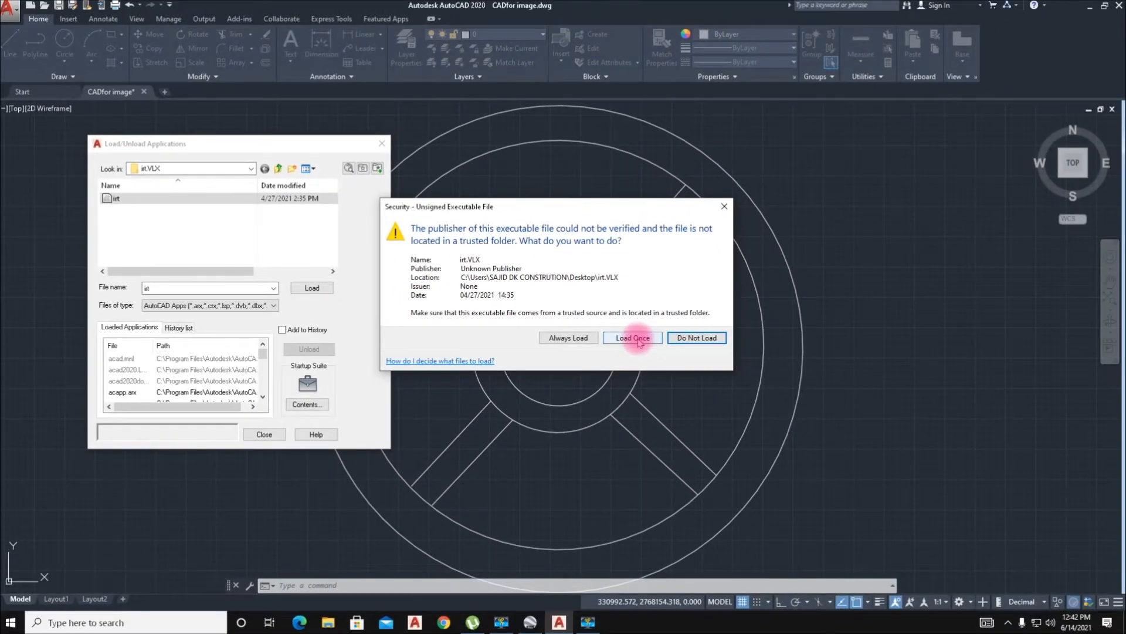
click(631, 338)
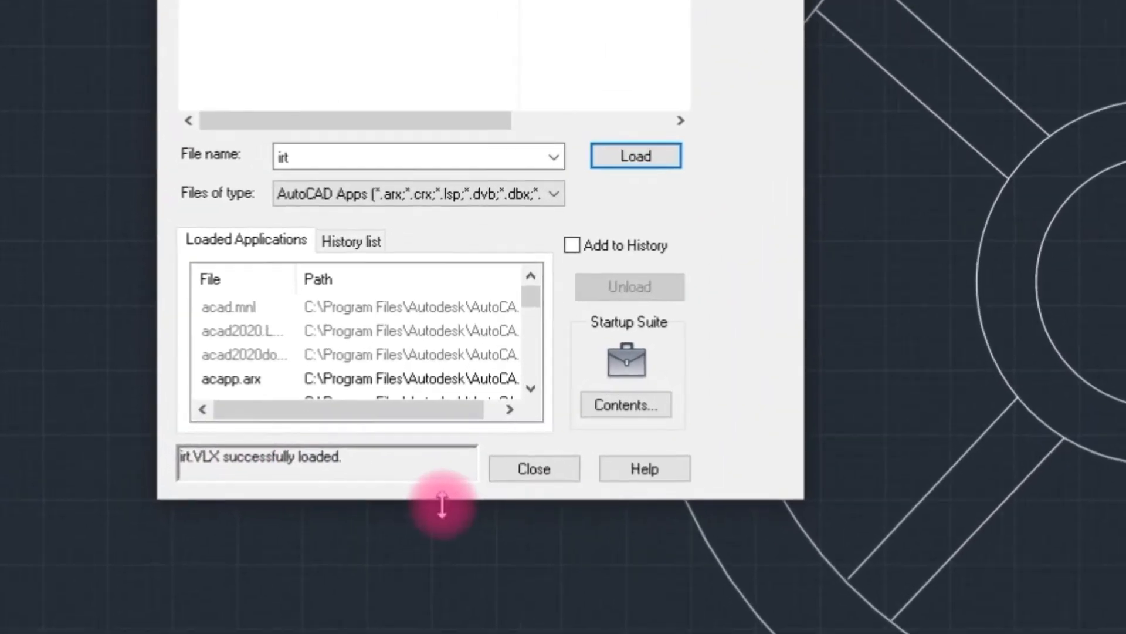
click(533, 468)
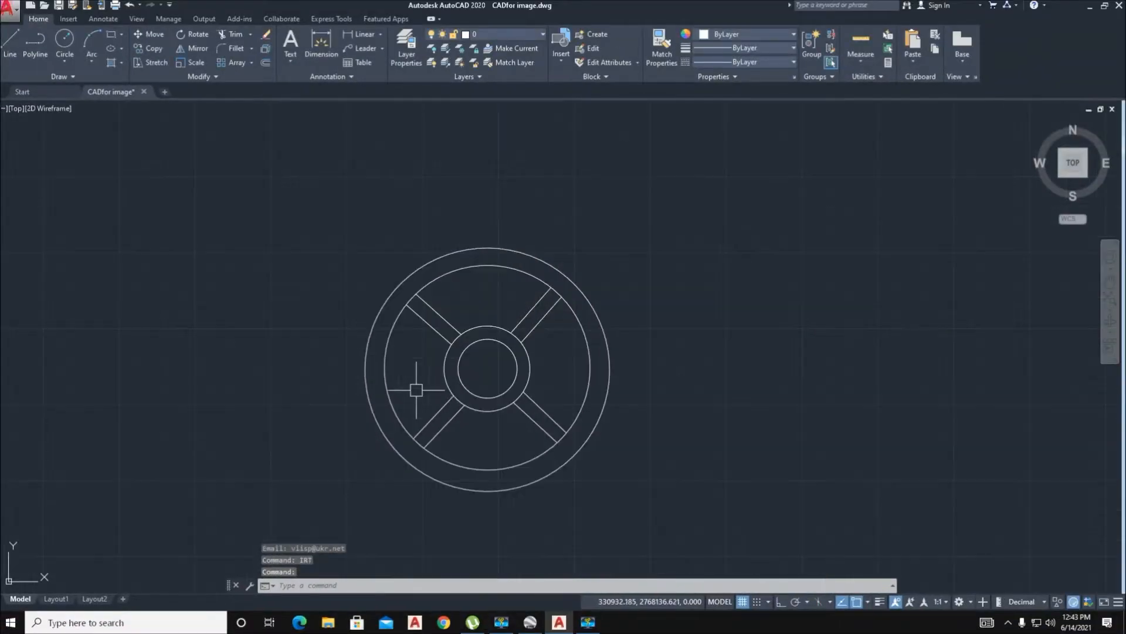
Step: Run IRT and expand the Coordinate system list in Import on-line maps
scroll(up, 3)
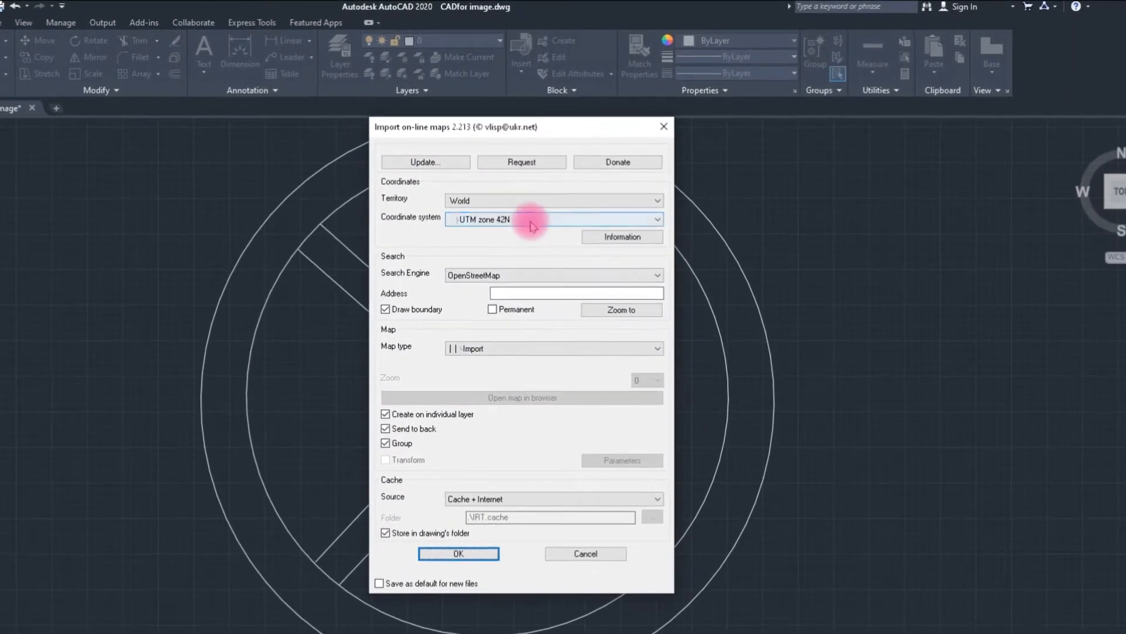
click(521, 397)
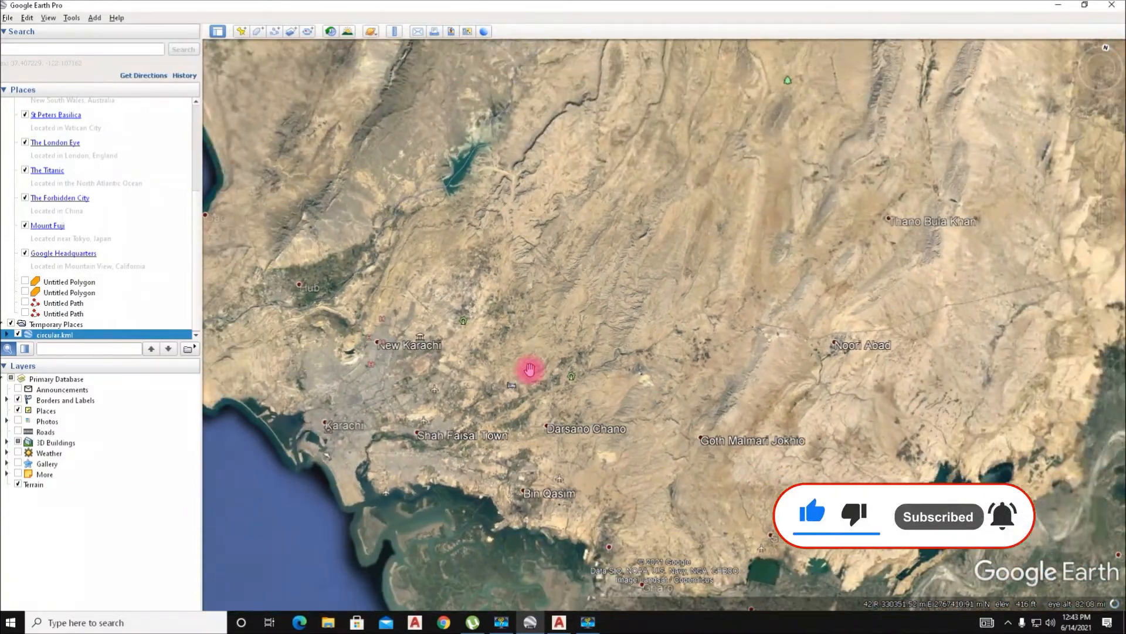
Step: View the site near Karachi in Google Earth Pro to read its UTM zone
scroll(down, 3)
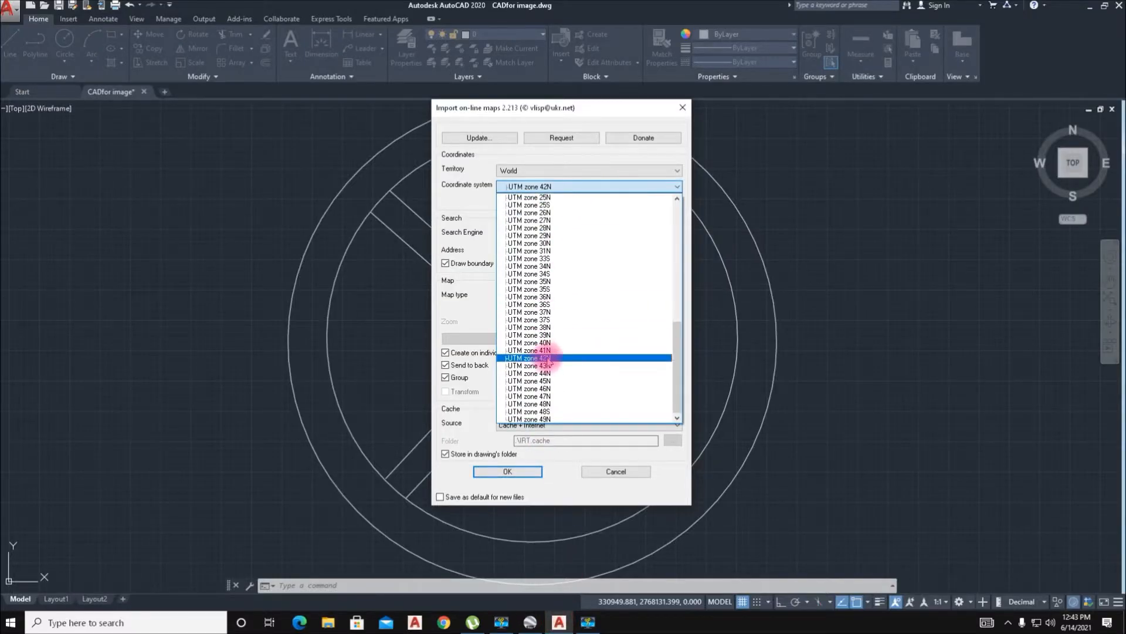
Step: Import Google Satellite imagery in UTM zone 42N at zoom 18 via OpenStreetMap search
click(530, 358)
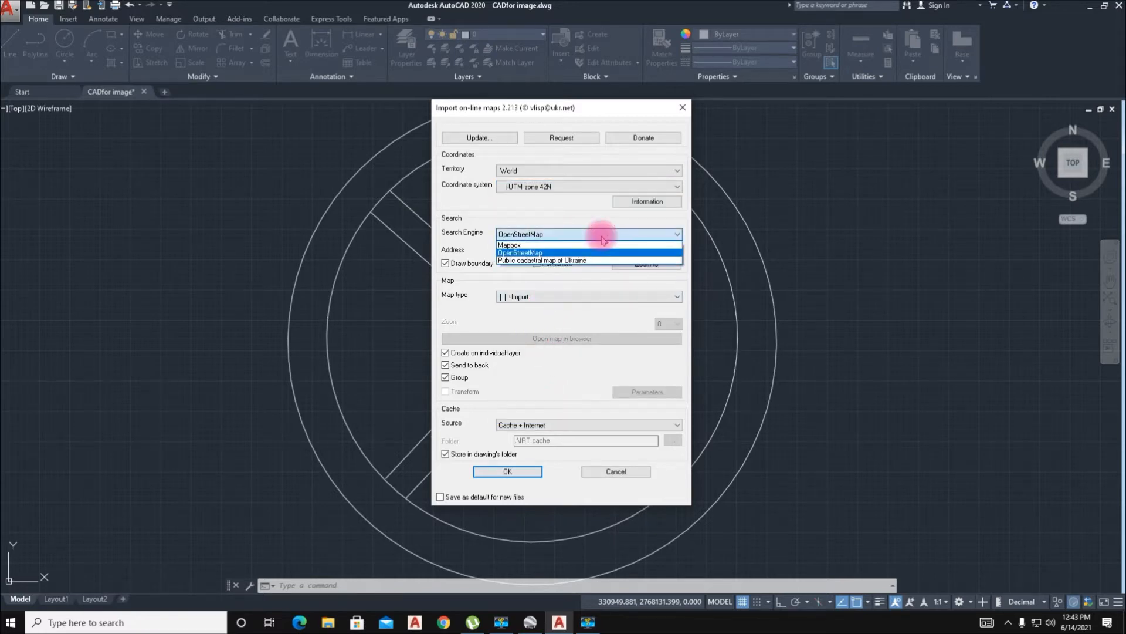
click(587, 295)
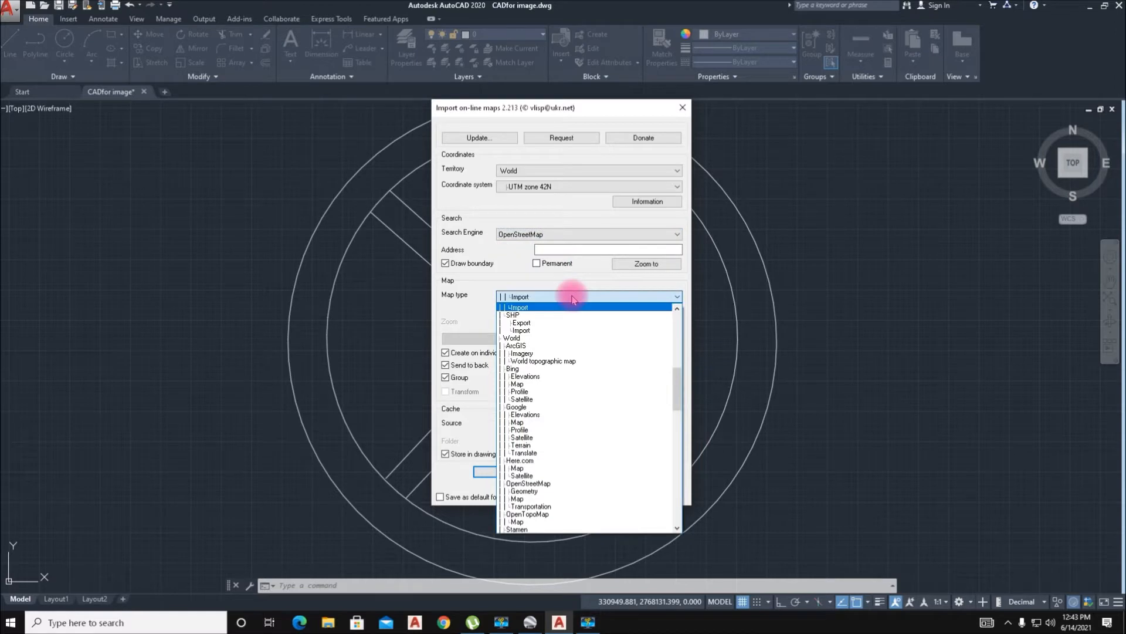
mouse_move(538, 384)
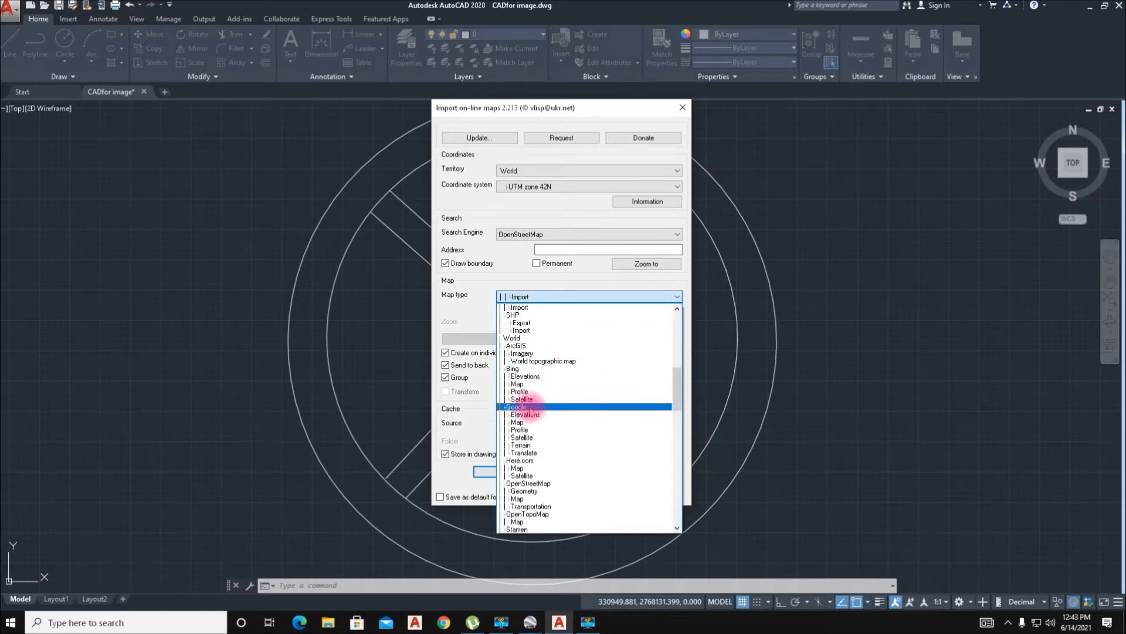
click(522, 399)
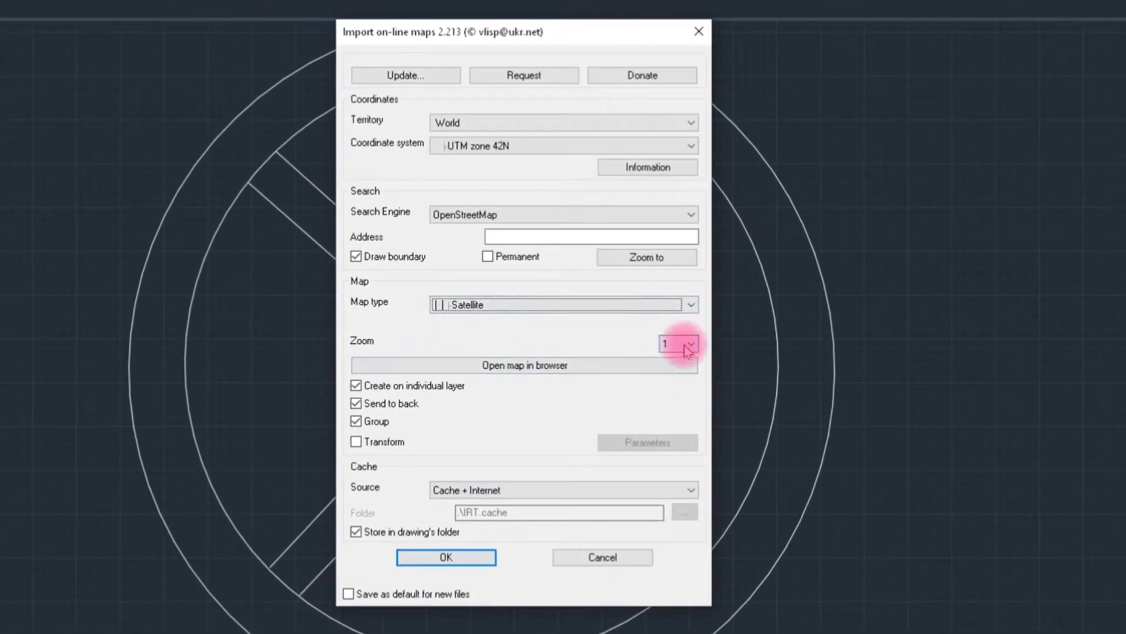
click(692, 344)
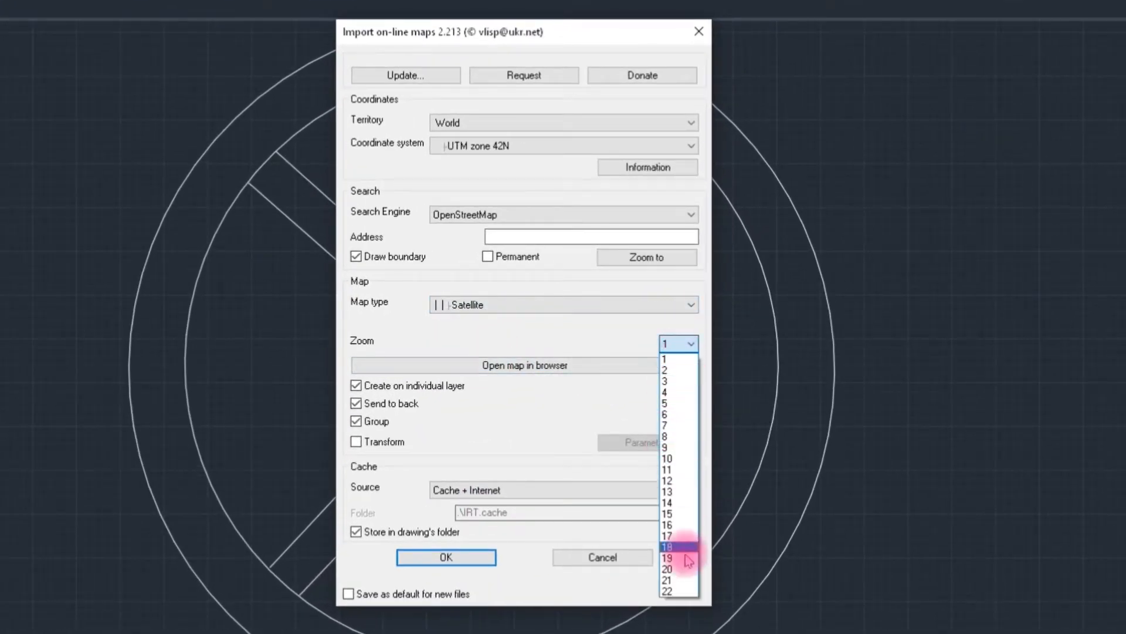
mouse_move(674, 559)
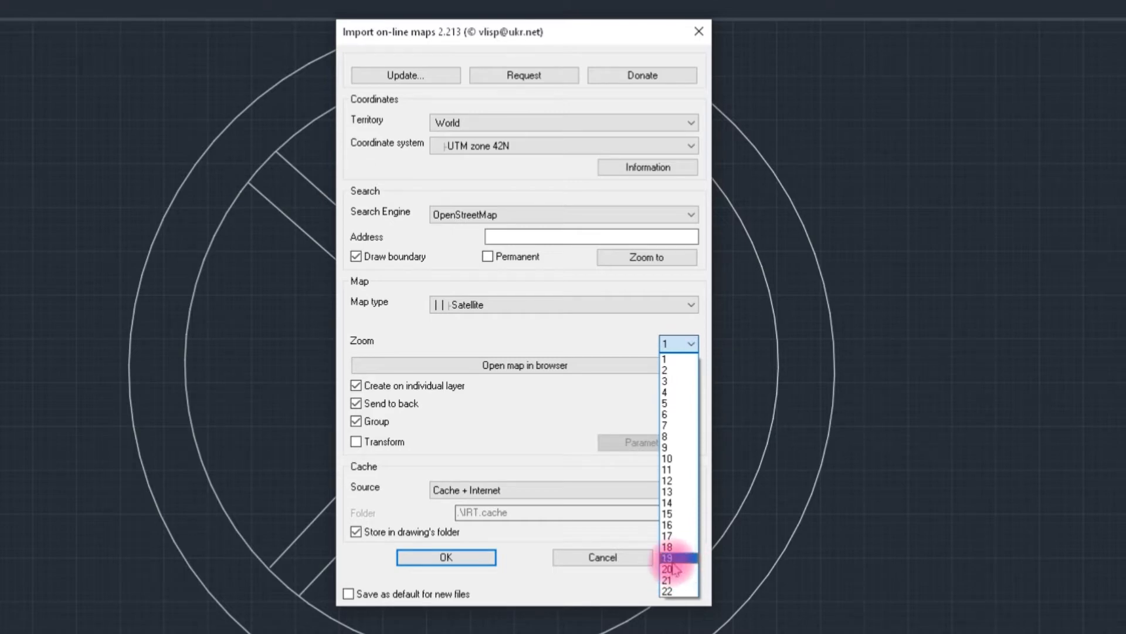
click(666, 548)
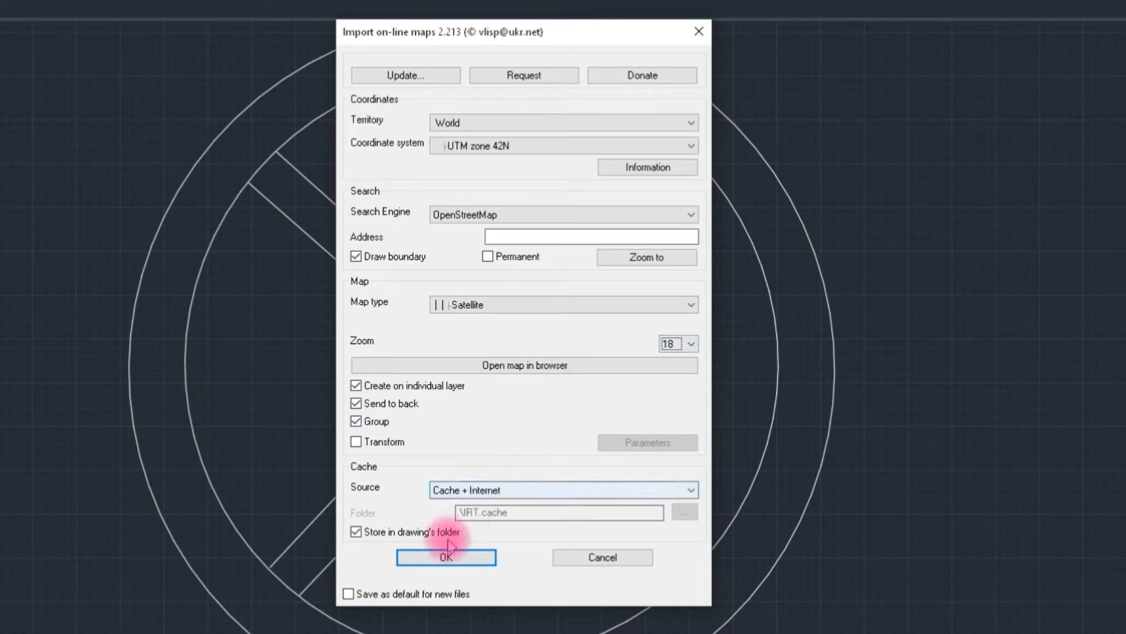
click(445, 557)
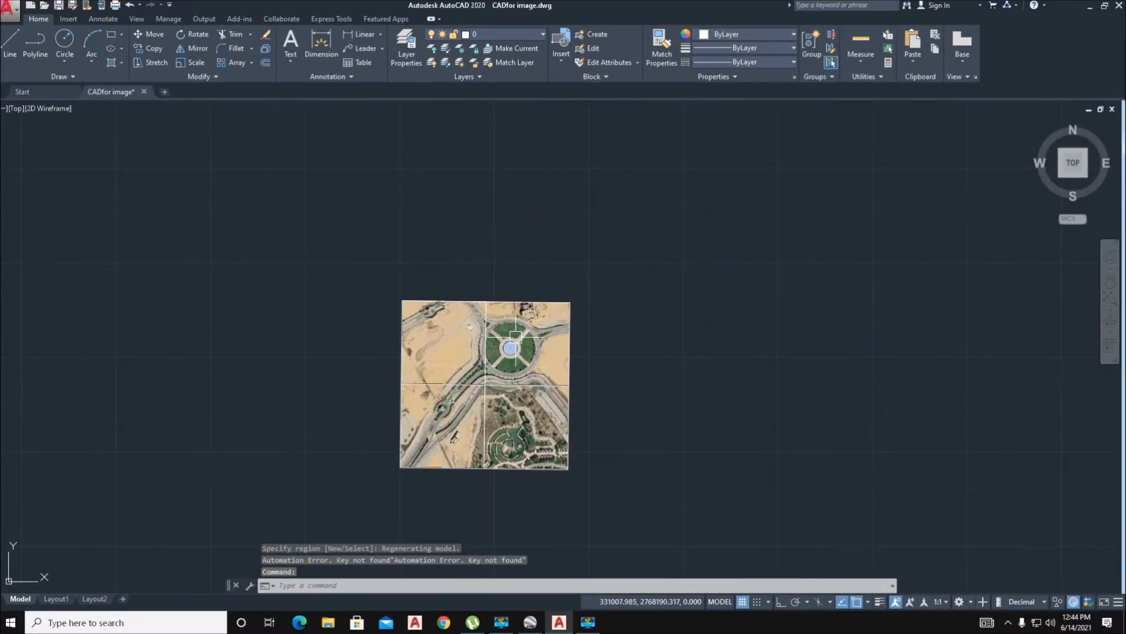
Step: Delete the four imported satellite tiles and rerun IRT
scroll(up, 3)
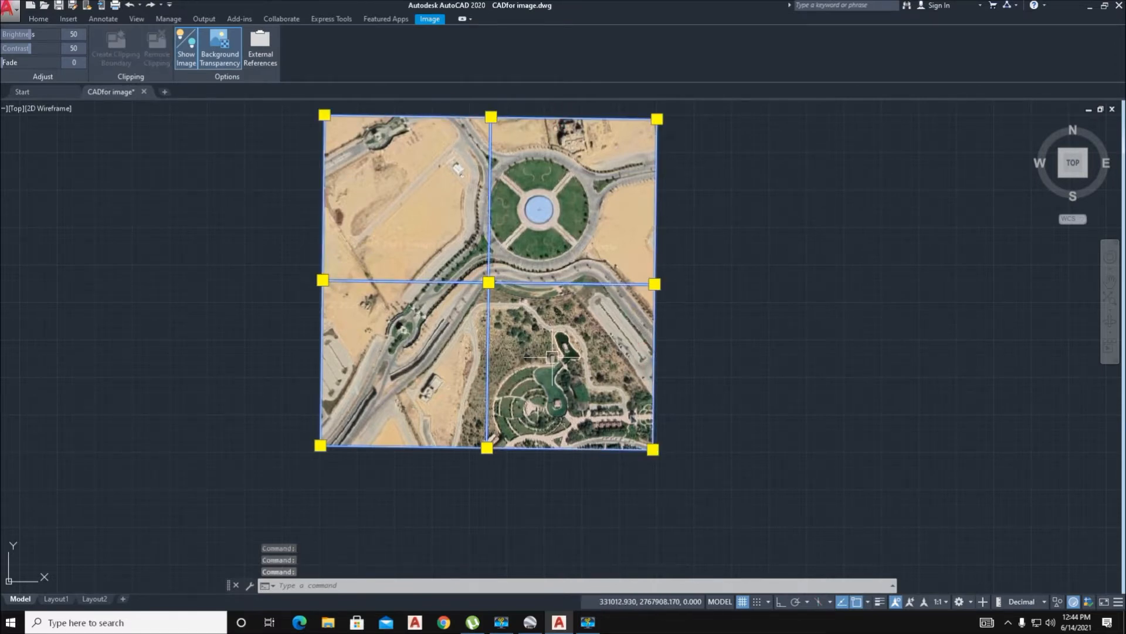
key(Delete)
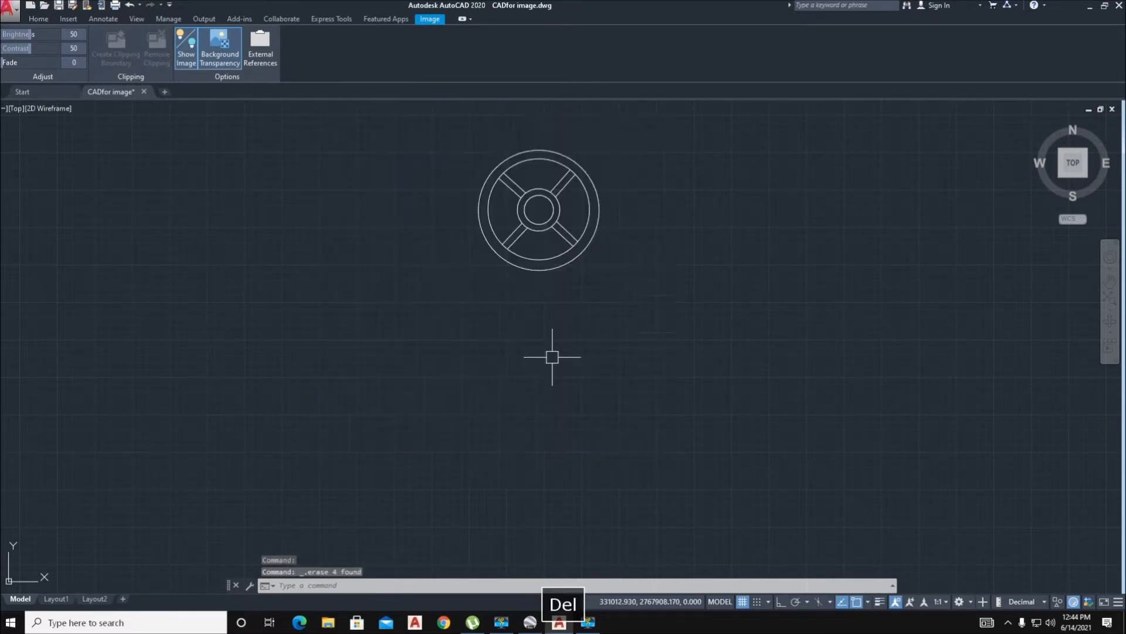
click(38, 19)
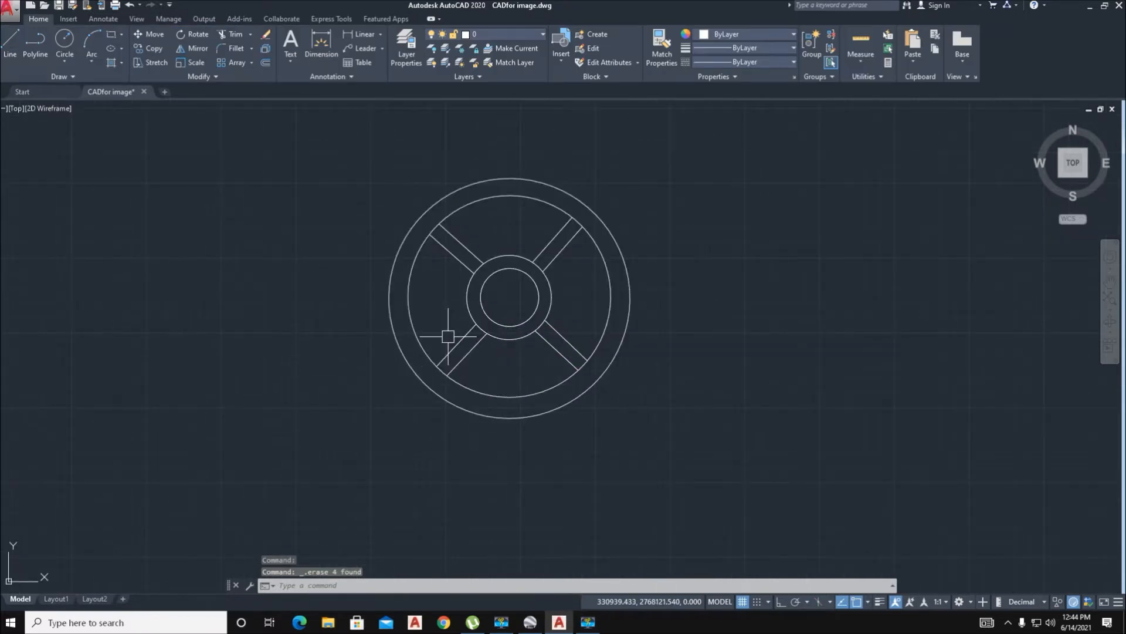
text(IRT)
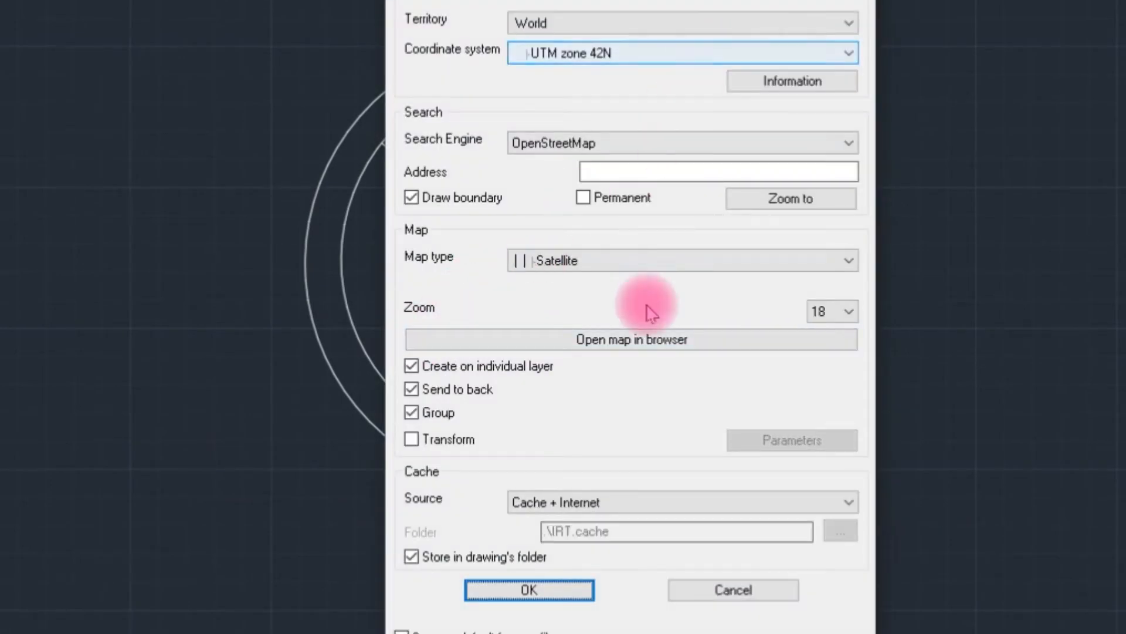
Step: Import Google Satellite at zoom 22, accepting the 342-tile download
click(832, 311)
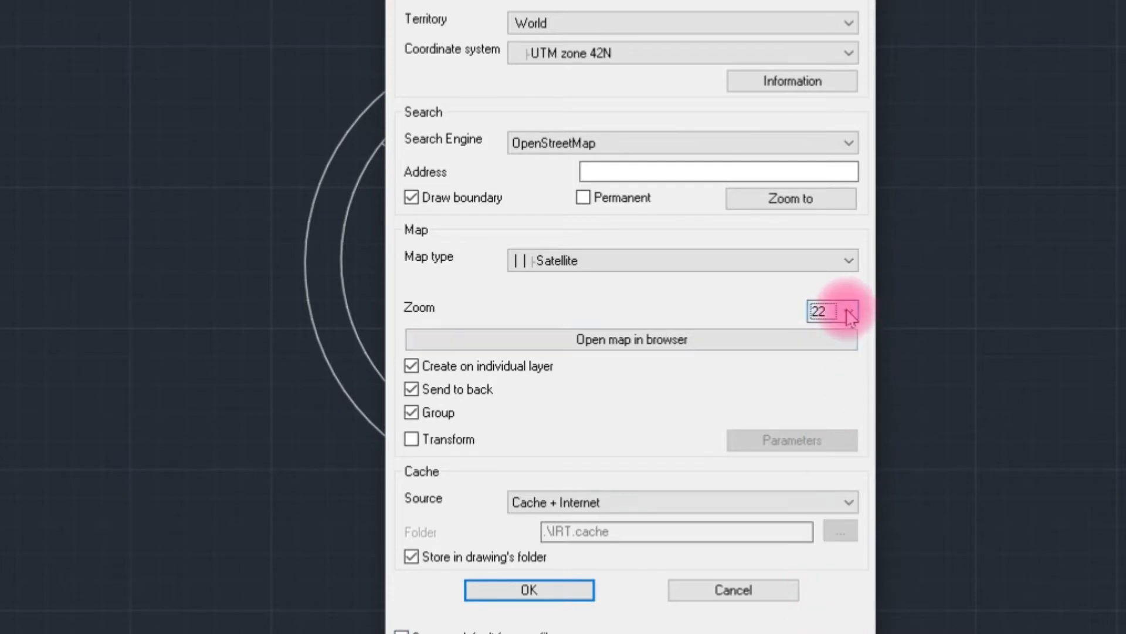
mouse_move(806, 338)
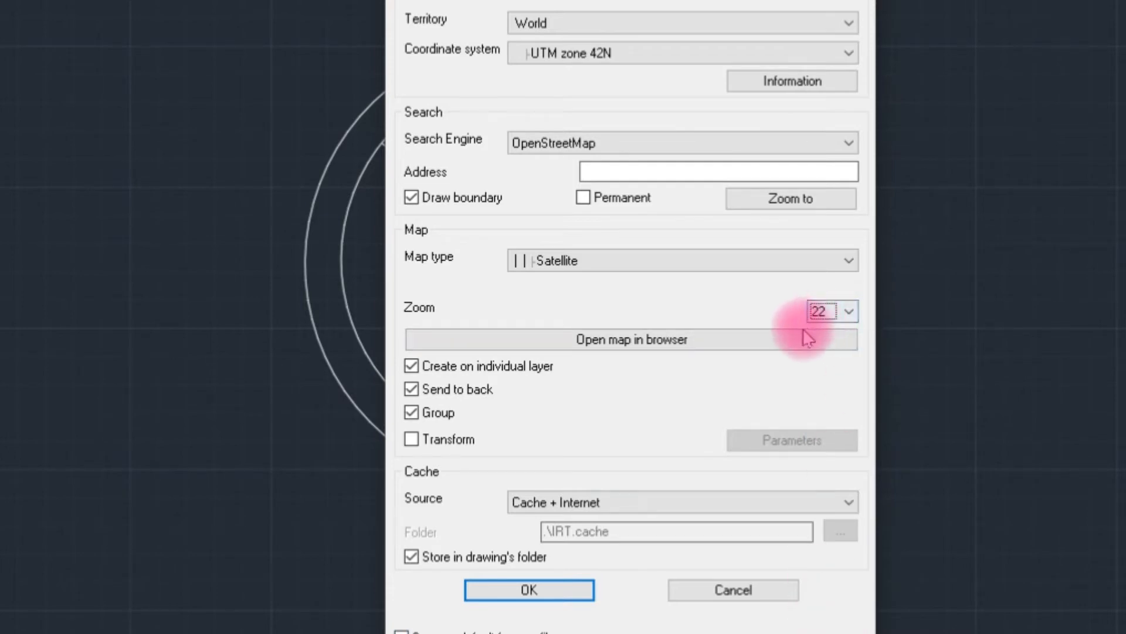
mouse_move(529, 589)
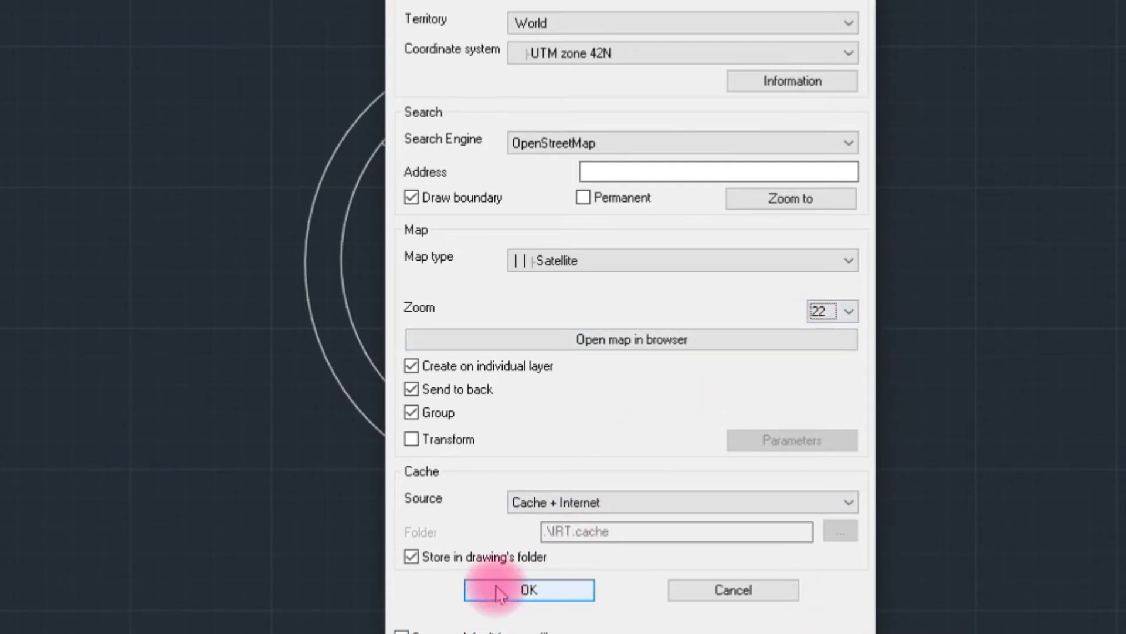
click(530, 589)
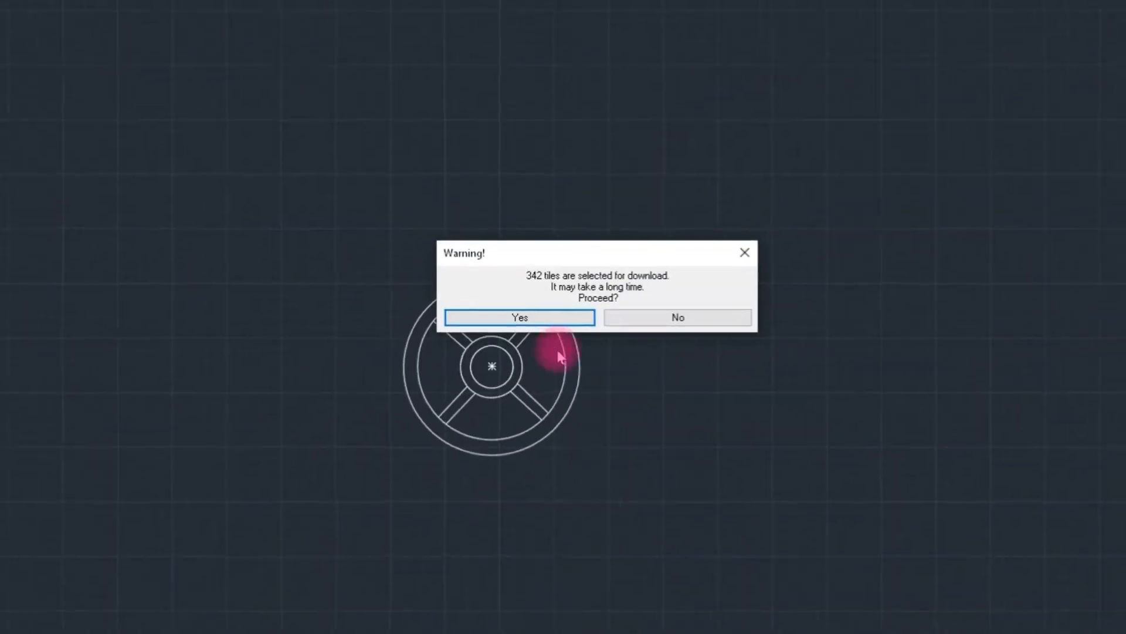
click(518, 316)
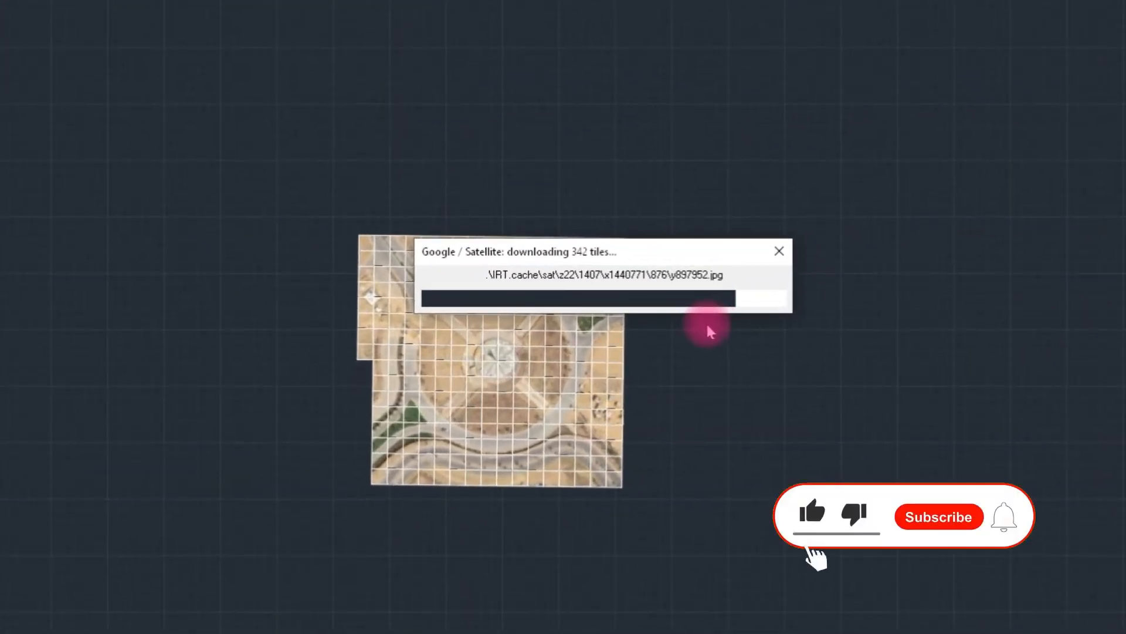
click(937, 516)
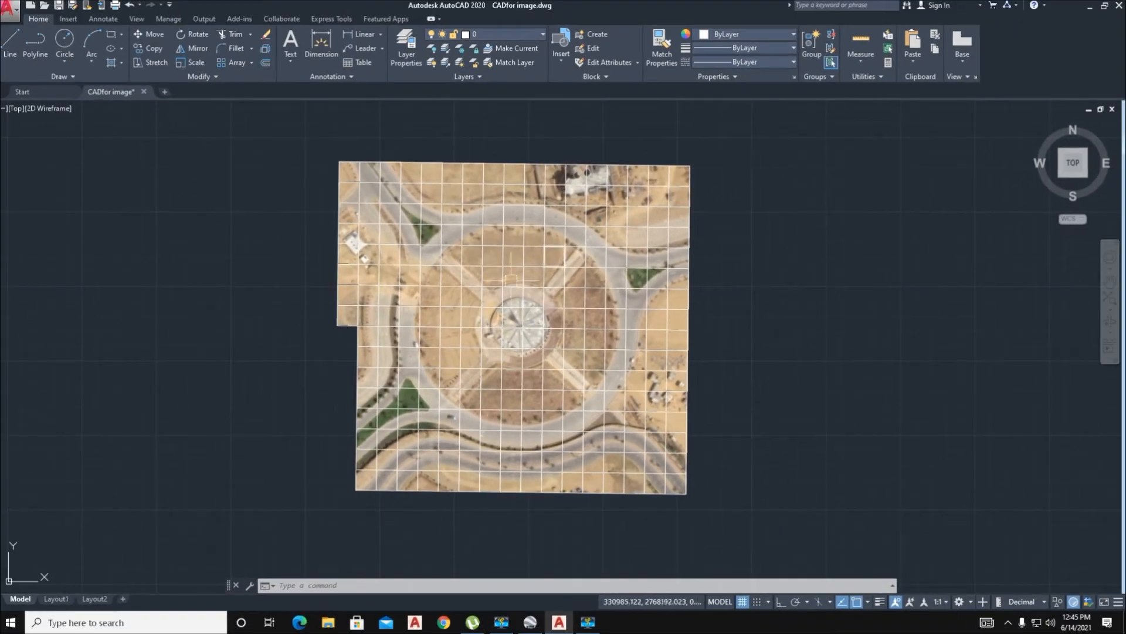
mouse_move(483, 395)
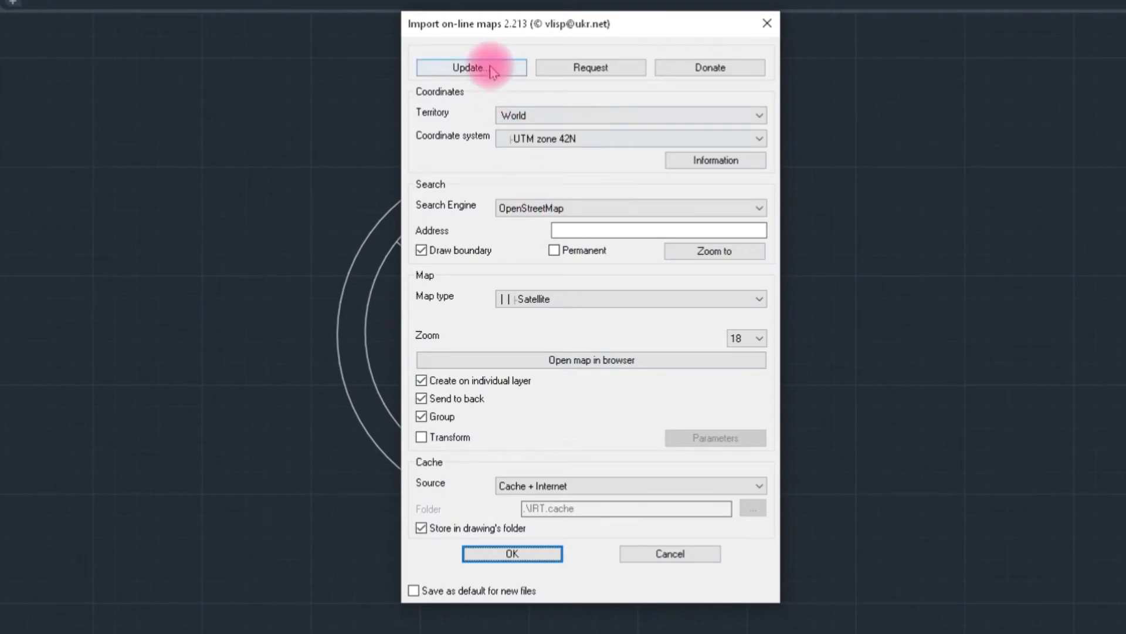
Step: Run the importer's Update check twice and dismiss the up-to-date message
click(471, 67)
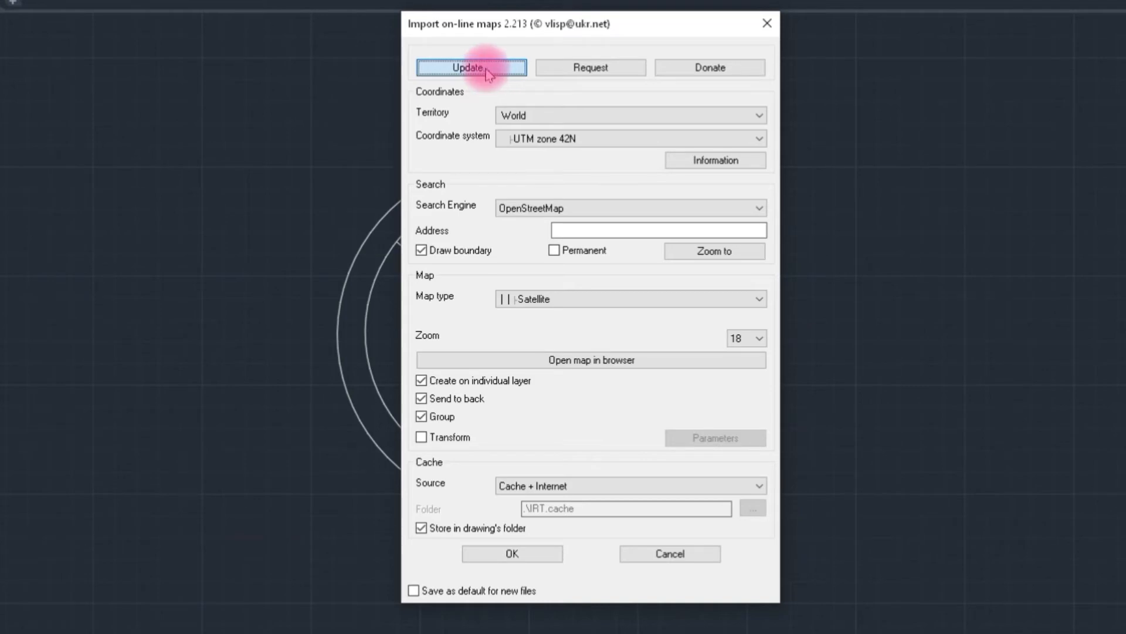
click(471, 67)
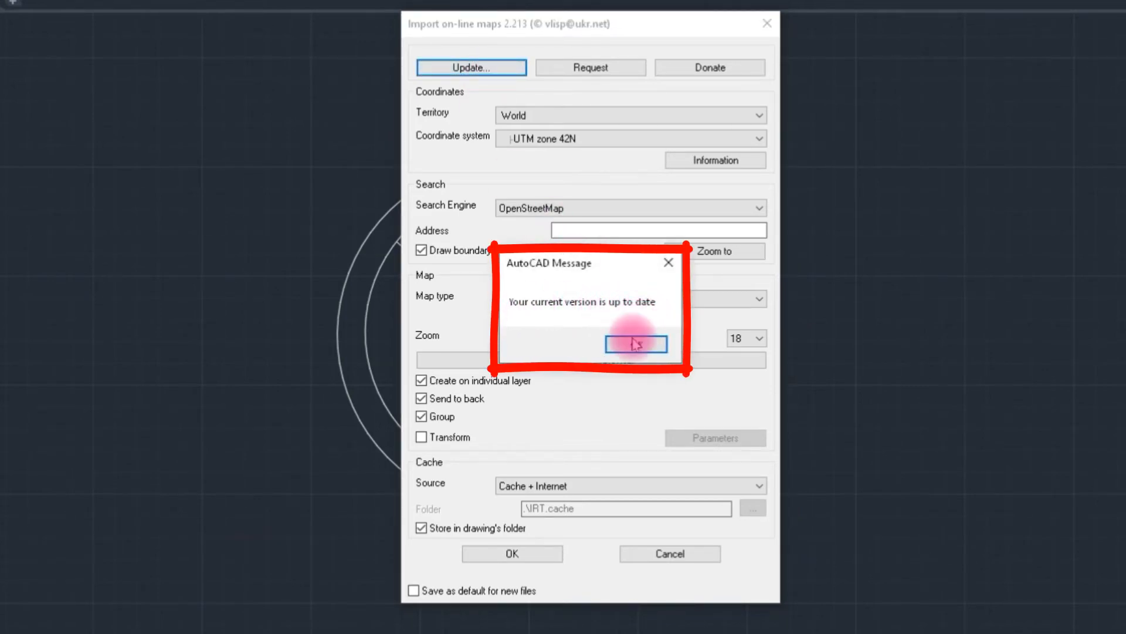
click(635, 344)
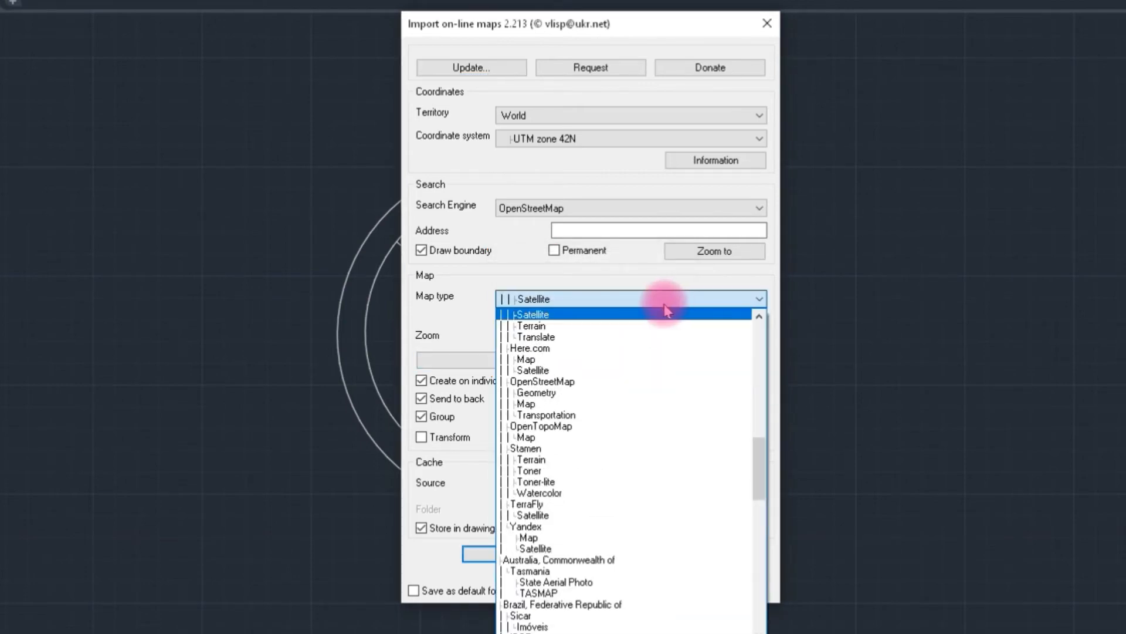
mouse_move(553, 401)
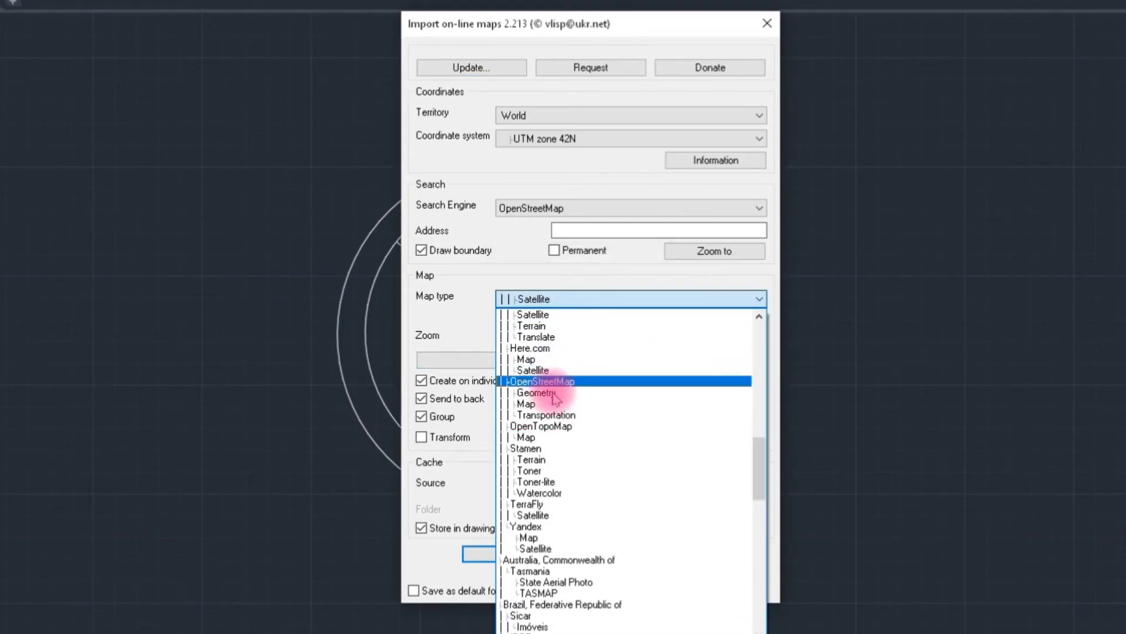
mouse_move(525, 503)
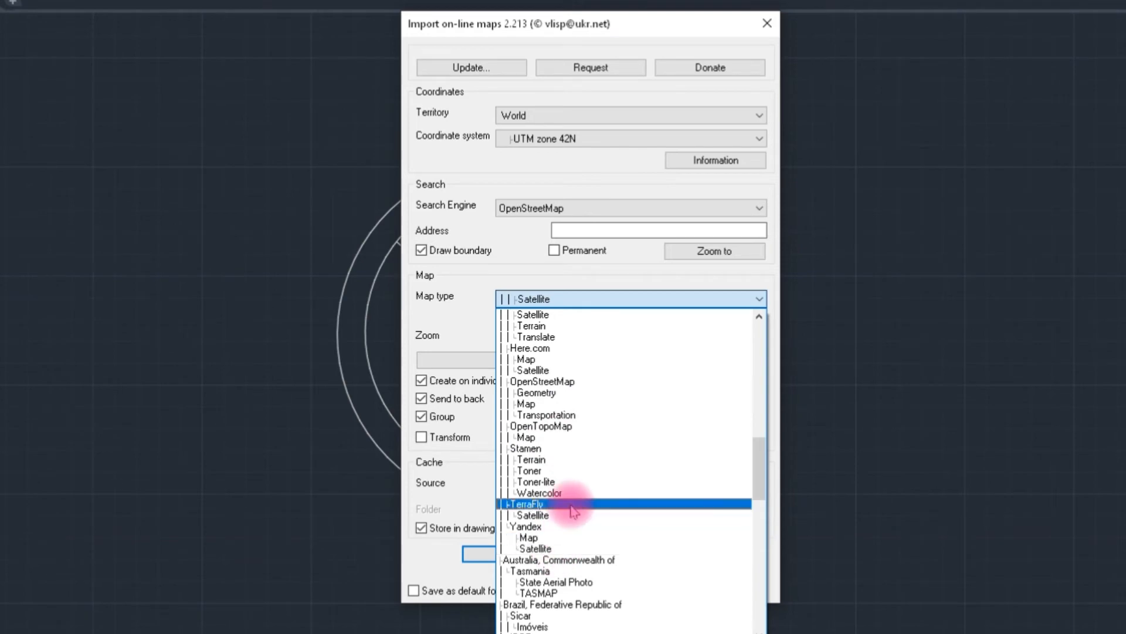
mouse_move(573, 497)
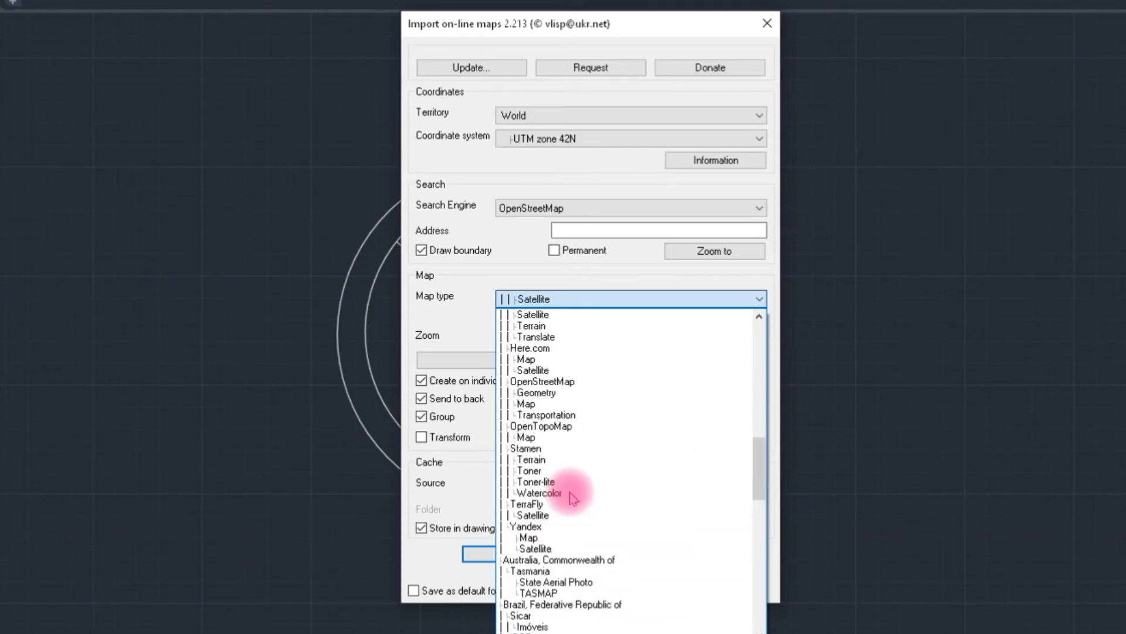
Step: Select Google Satellite as map type and zoom level 20
scroll(down, 3)
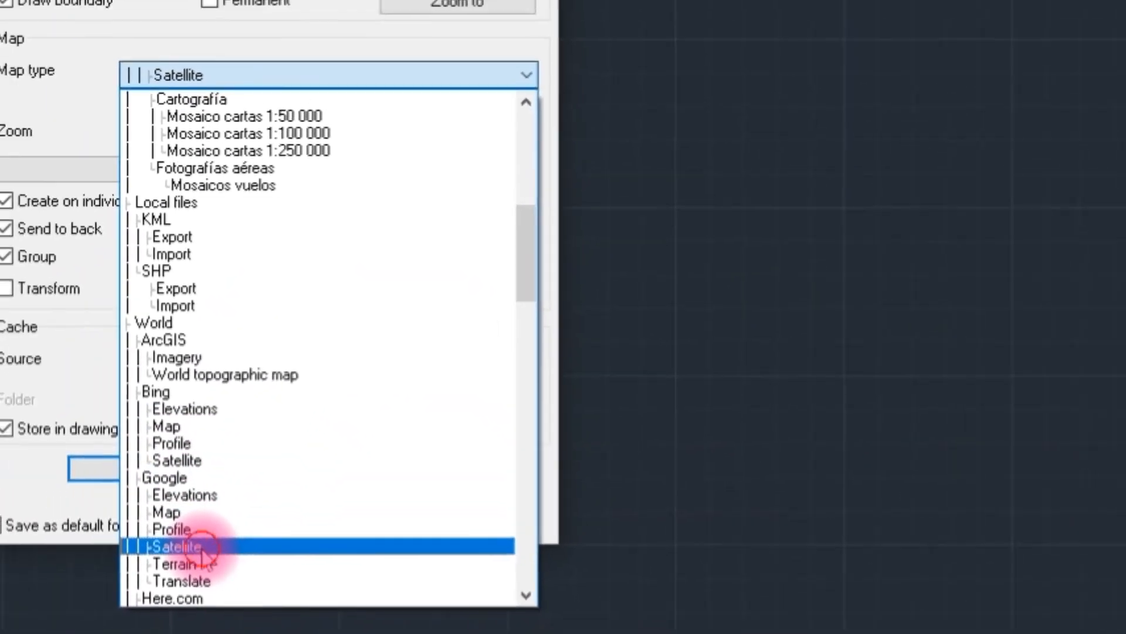
click(172, 547)
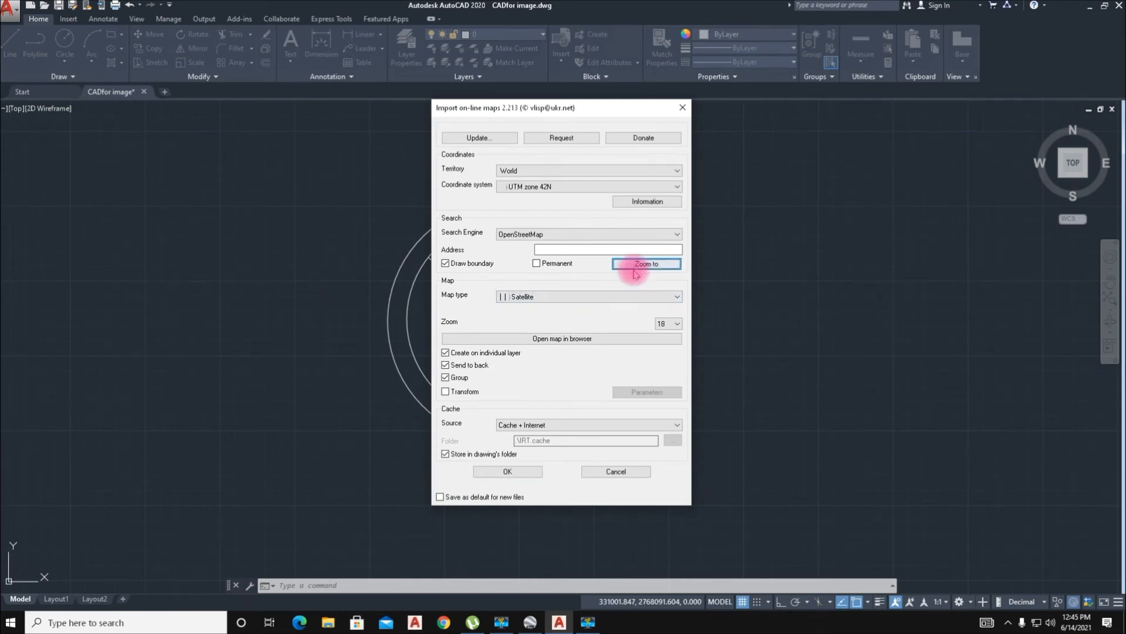
click(675, 323)
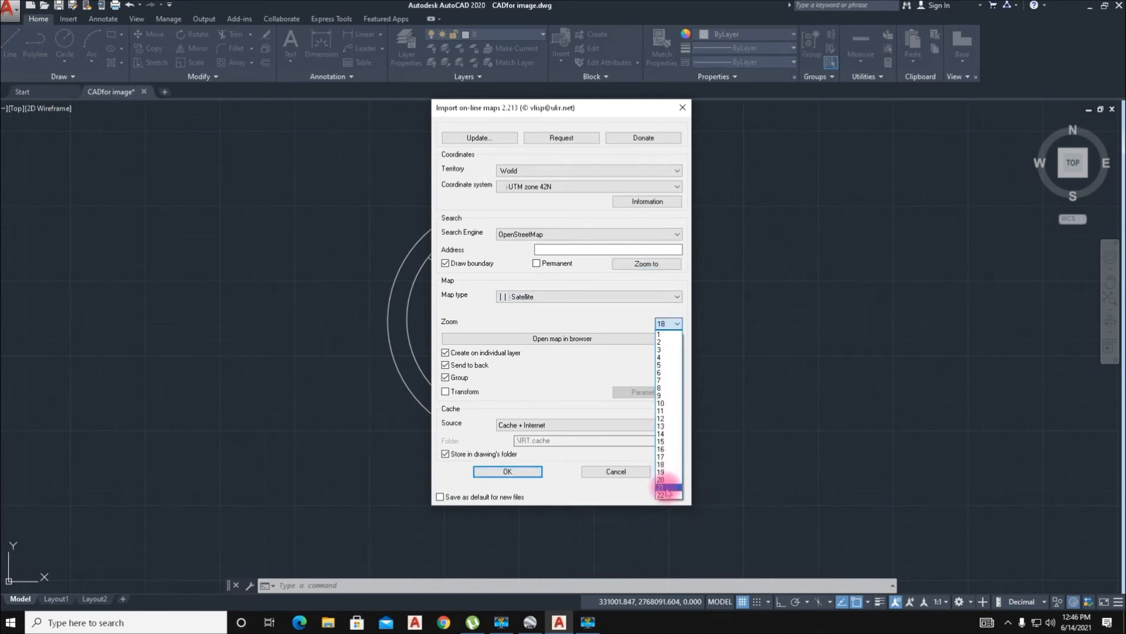
click(660, 478)
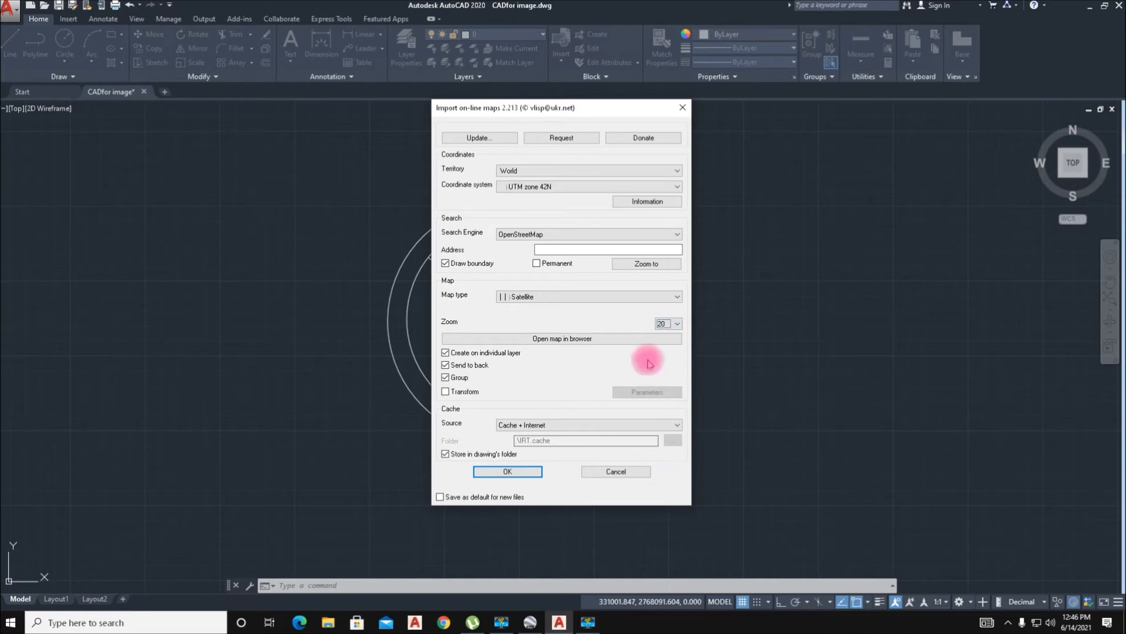
mouse_move(669, 442)
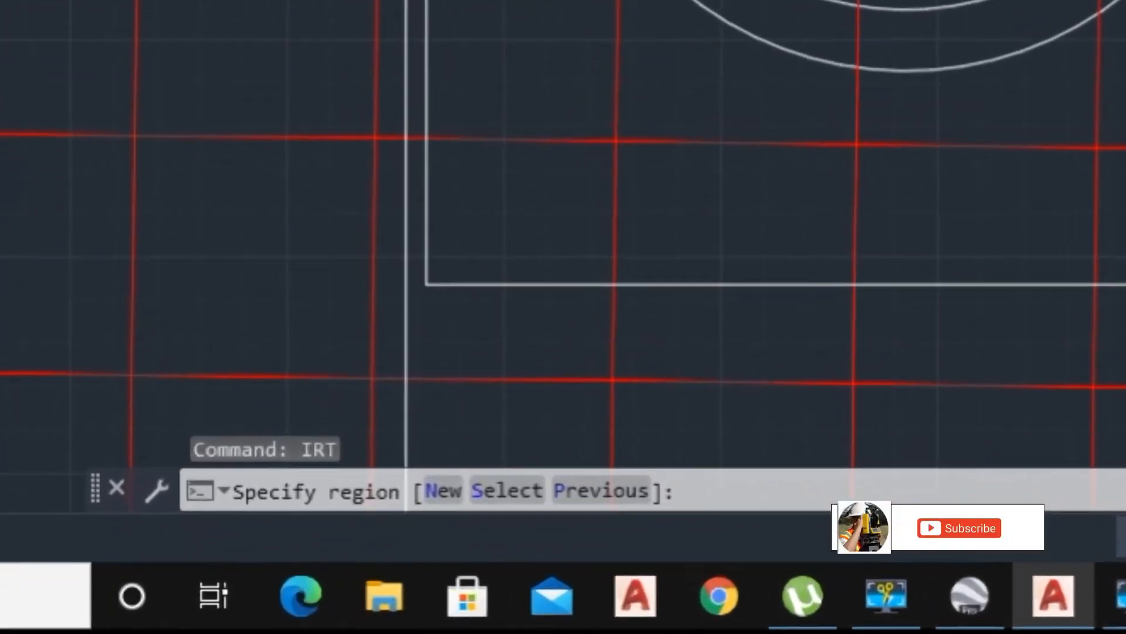
Step: Enter N at the region prompt to insert the zoom-20 satellite image
text(N)
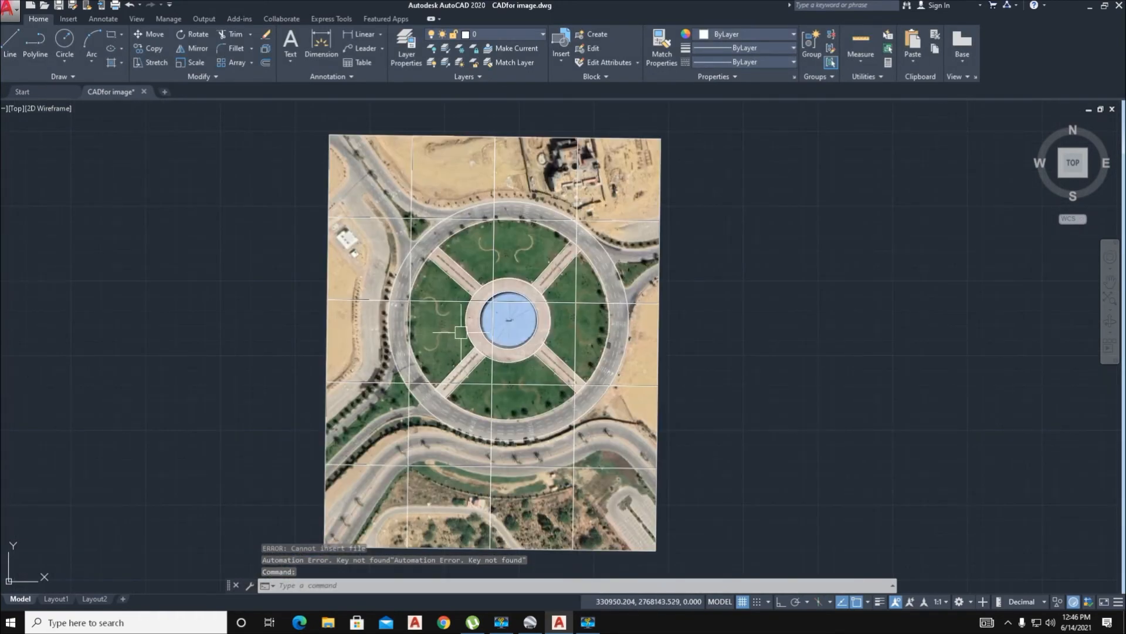
scroll(down, 3)
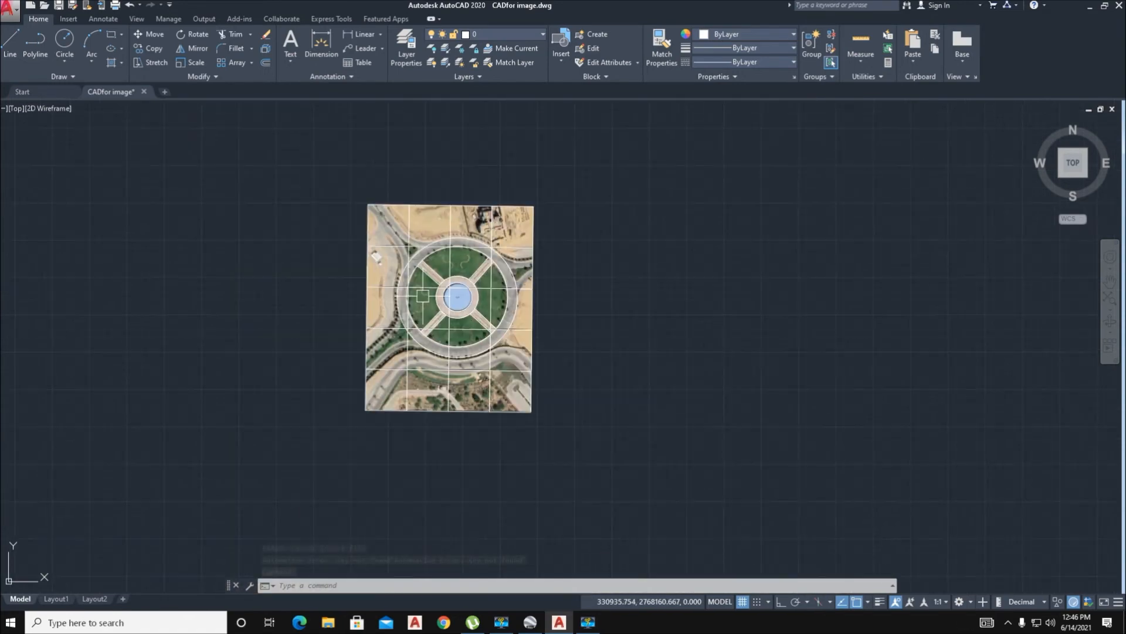
scroll(up, 3)
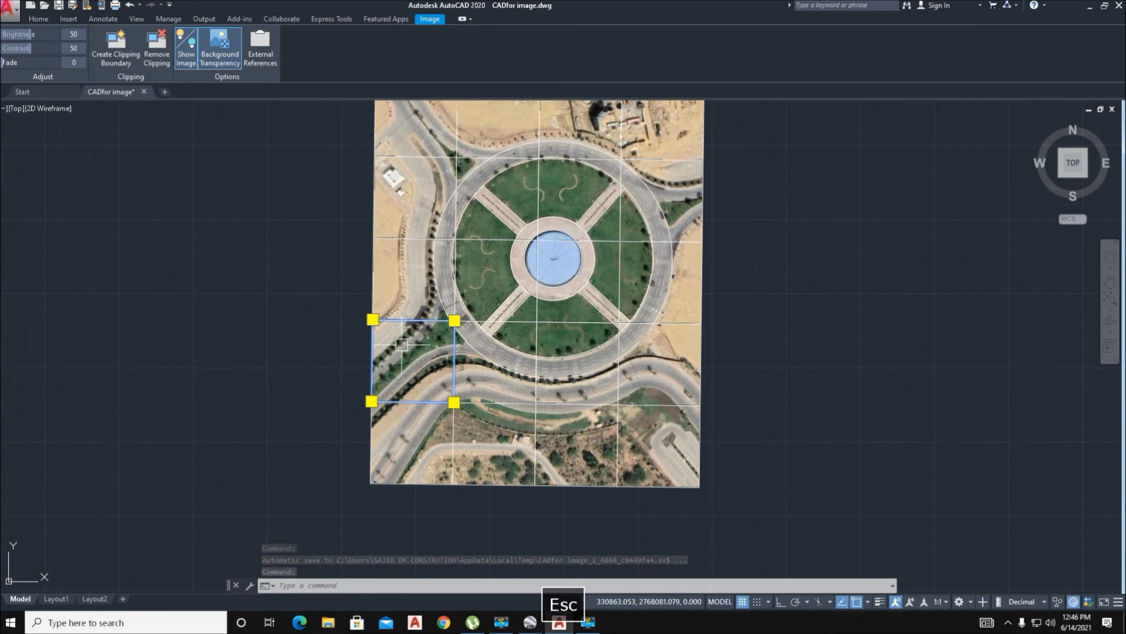
Step: Deselect the image and set IMAGEFRAME to 0 to hide the tile borders
key(Escape)
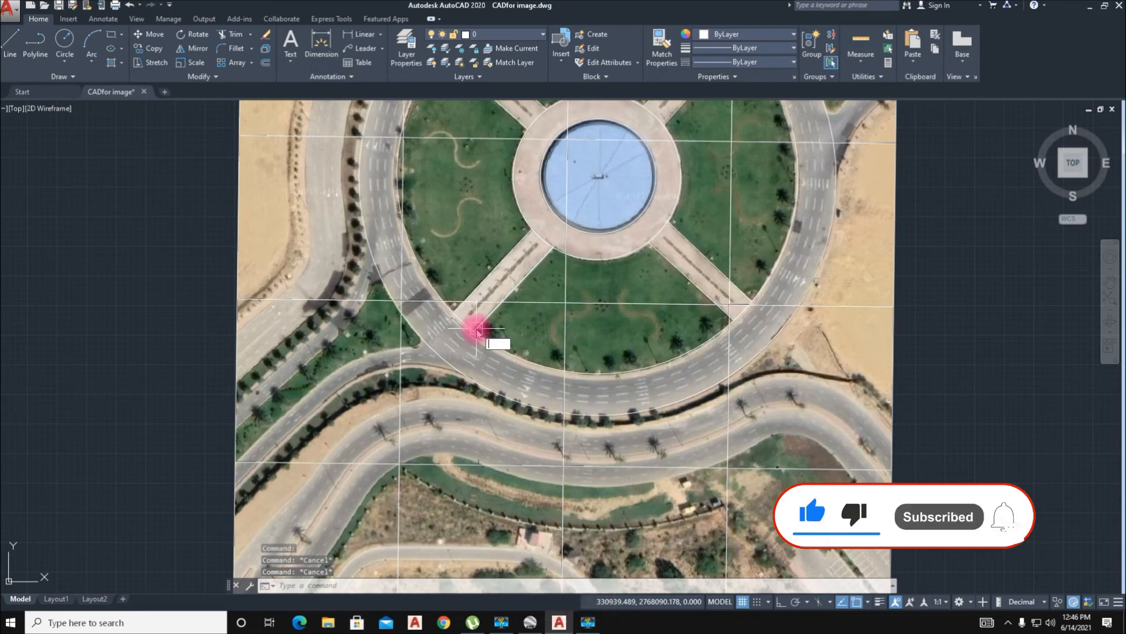
text(IMAGE)
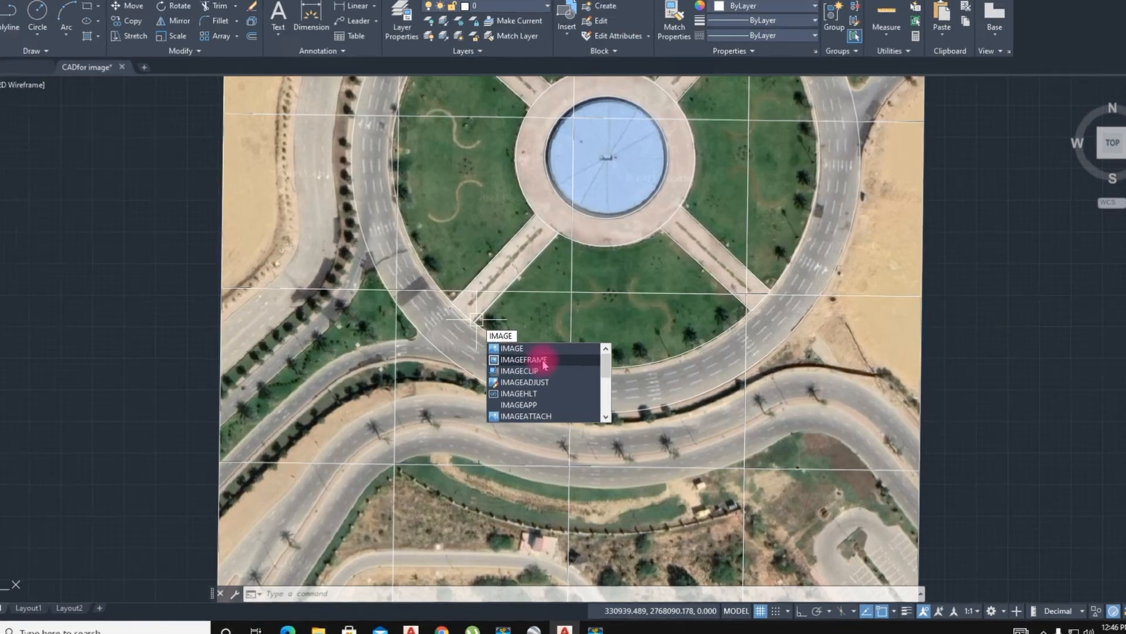
click(522, 359)
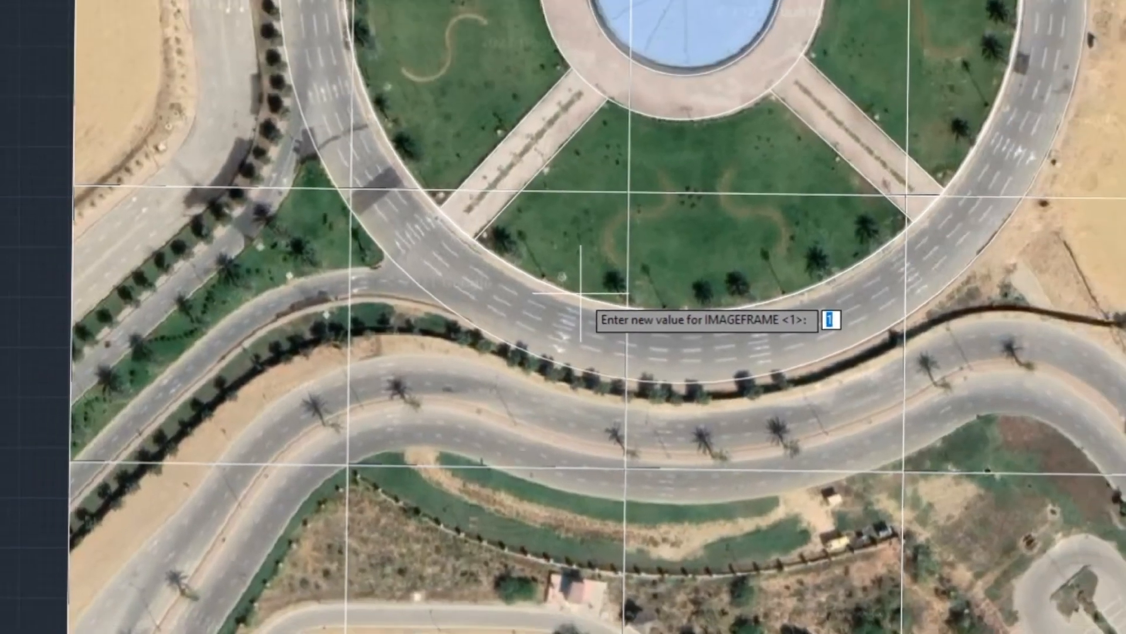
text(0)
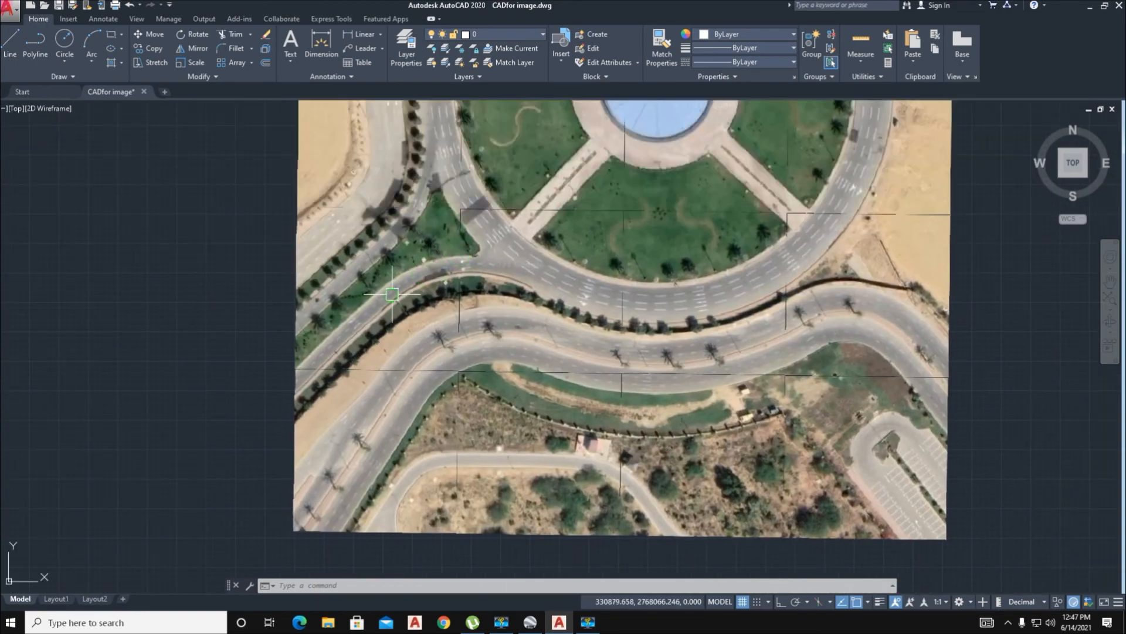
scroll(down, 3)
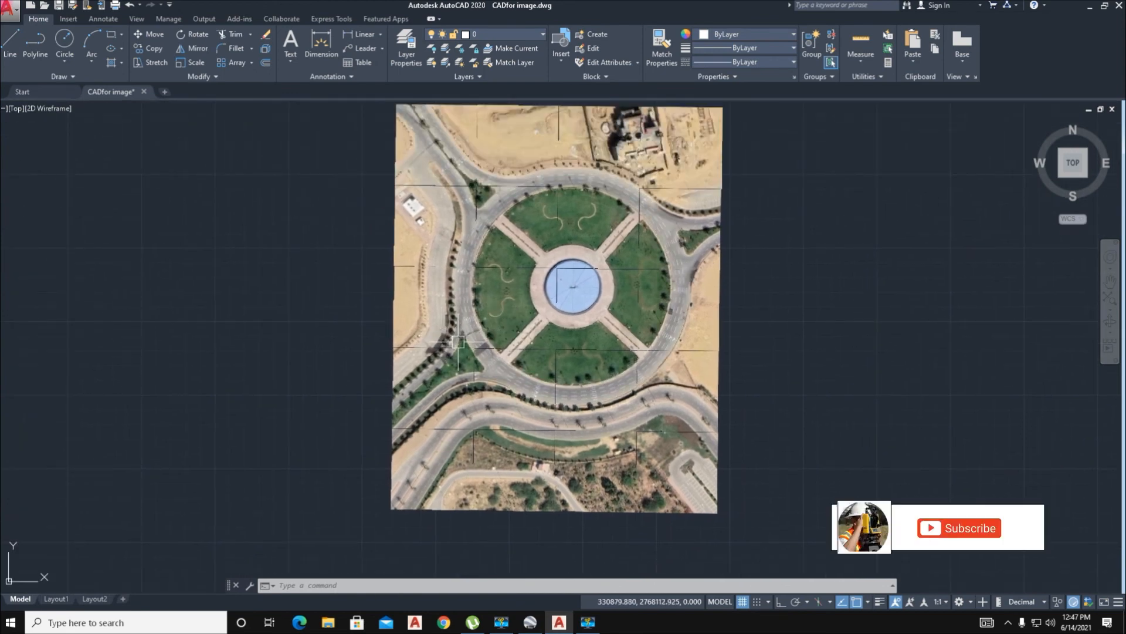
mouse_move(366, 379)
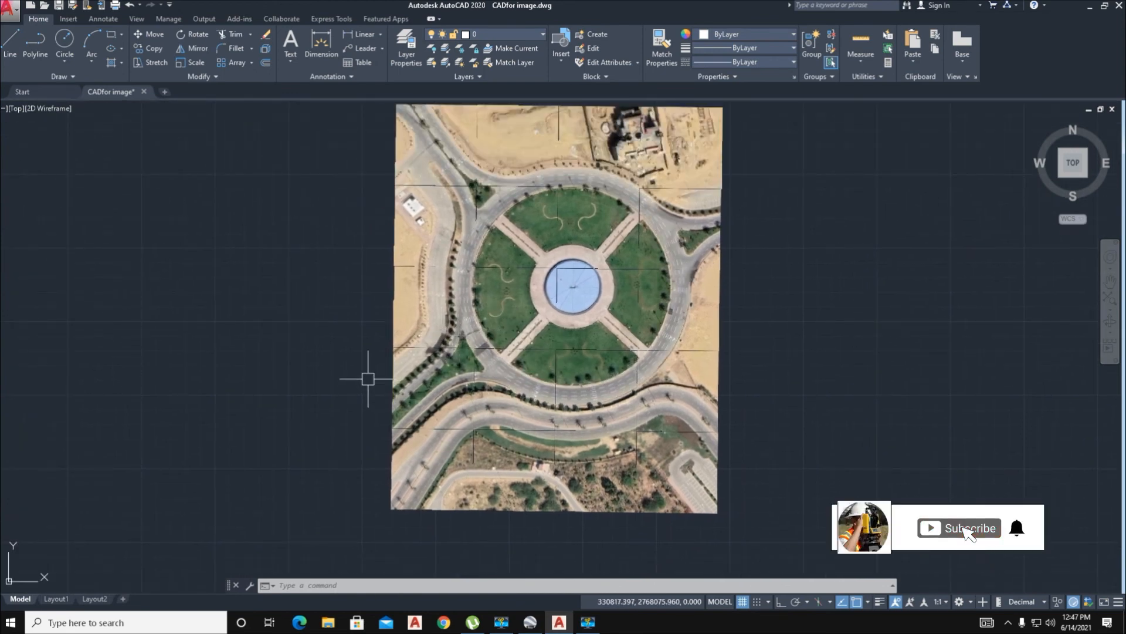